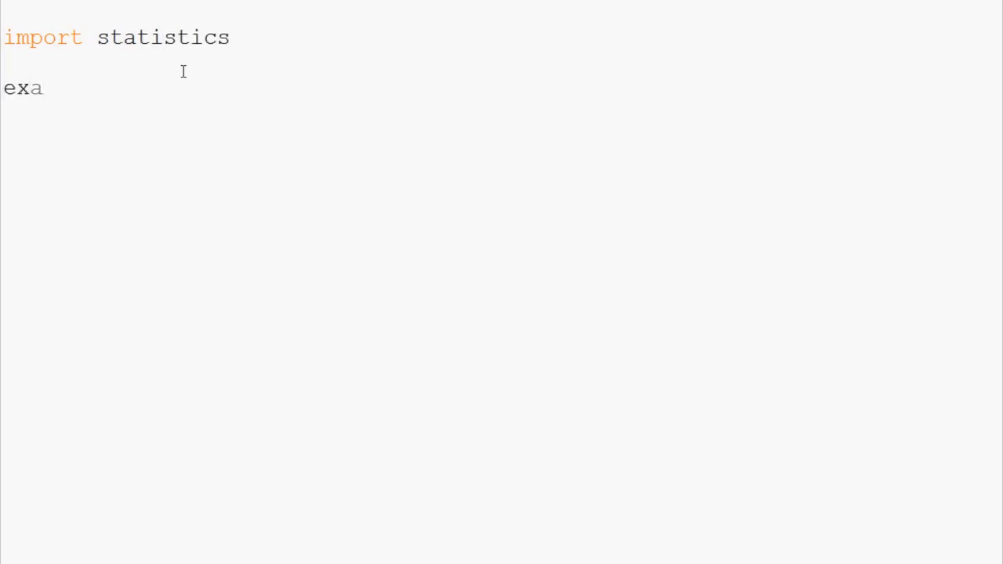
- Define exList = [5,6,2,1,6,7,2,2,7,3,7,7,7] below the import statistics line
{"action": "type", "text": "List = [5,6,2,1,"}
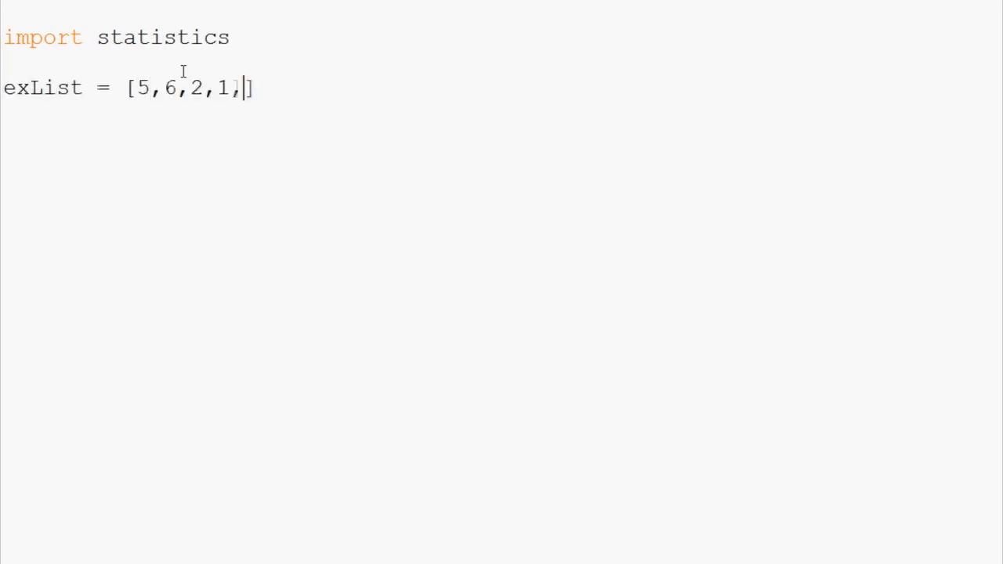
{"action": "type", "text": "6,7,2,2"}
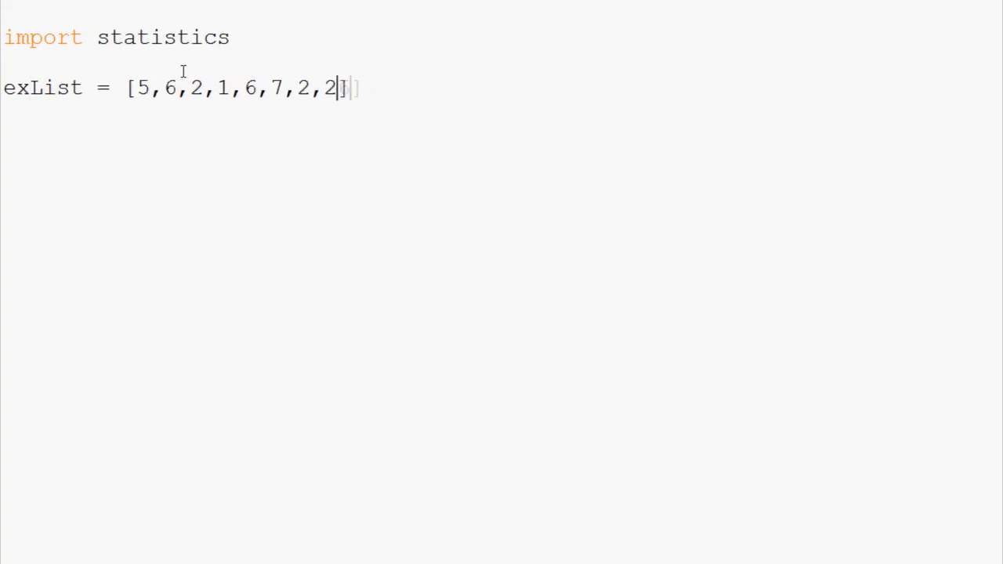
{"action": "type", "text": ",7,3,7"}
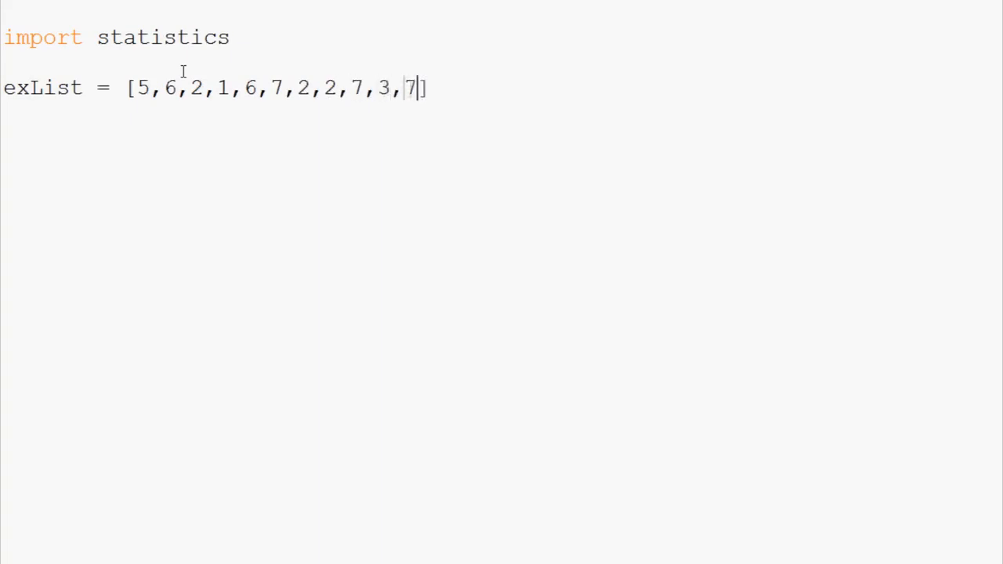
{"action": "type", "text": ",7,7"}
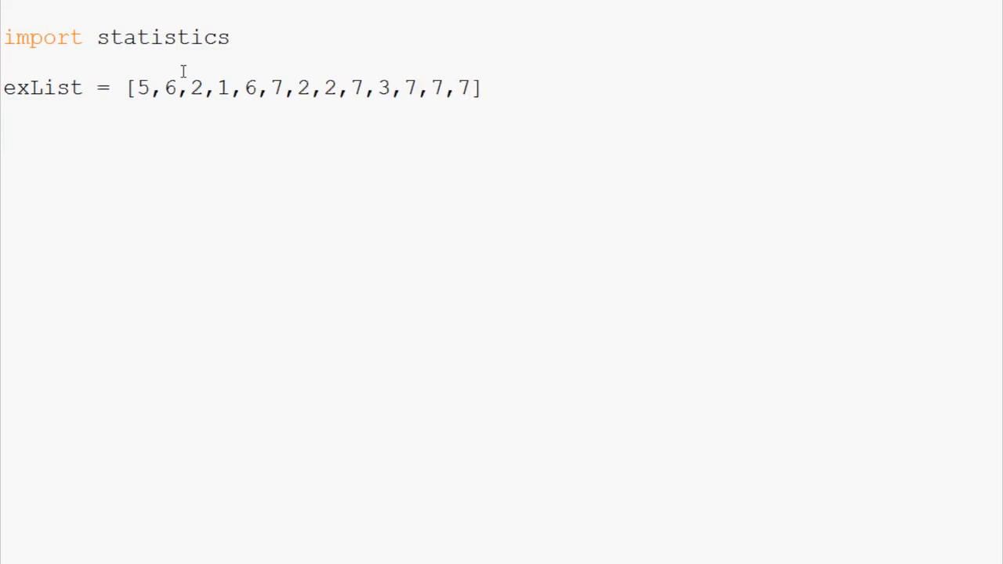
- Add a print(statistics.mean(exList)) line under the list definition
{"action": "type", "text": "print("}
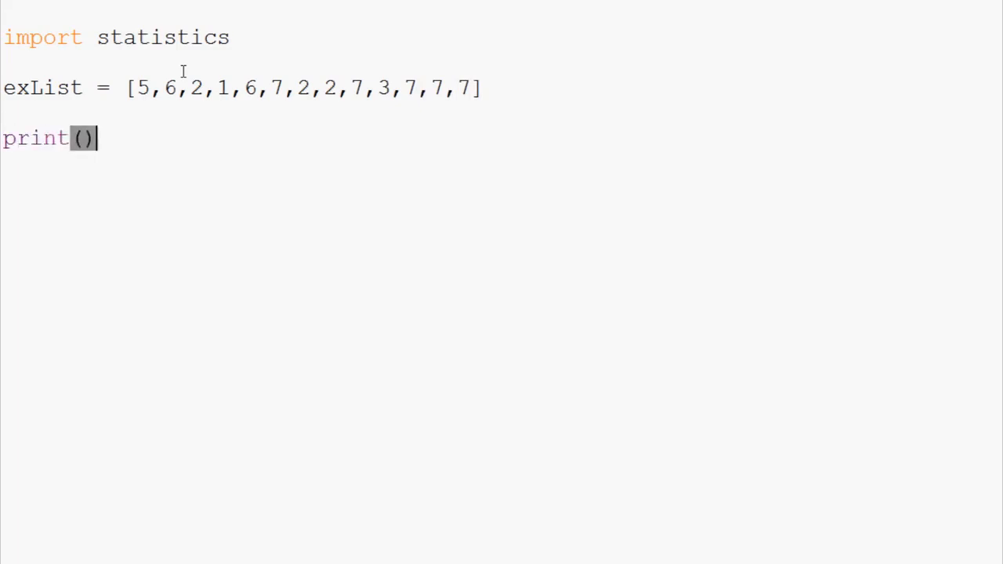
{"action": "type", "text": "statisti"}
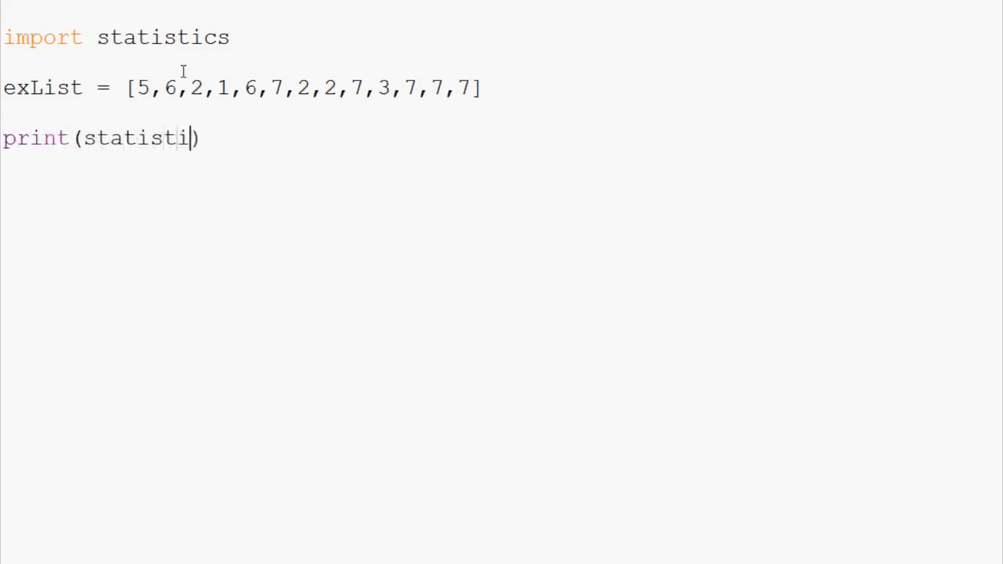
{"action": "type", "text": "cs.mean(ex"}
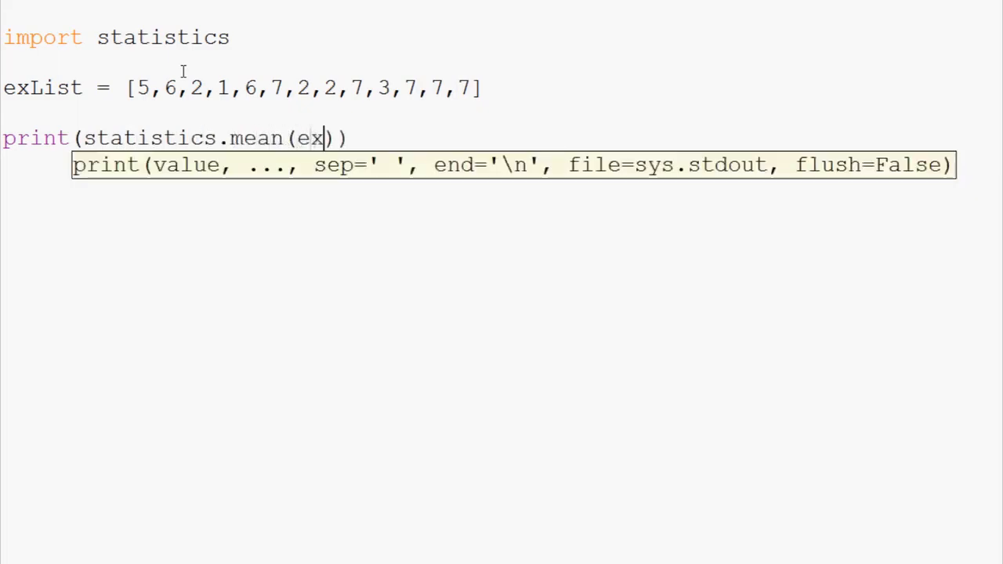
{"action": "type", "text": "List"}
{"action": "left_click", "coordinate": [117, 38]}
{"action": "type", "text": " as s"}
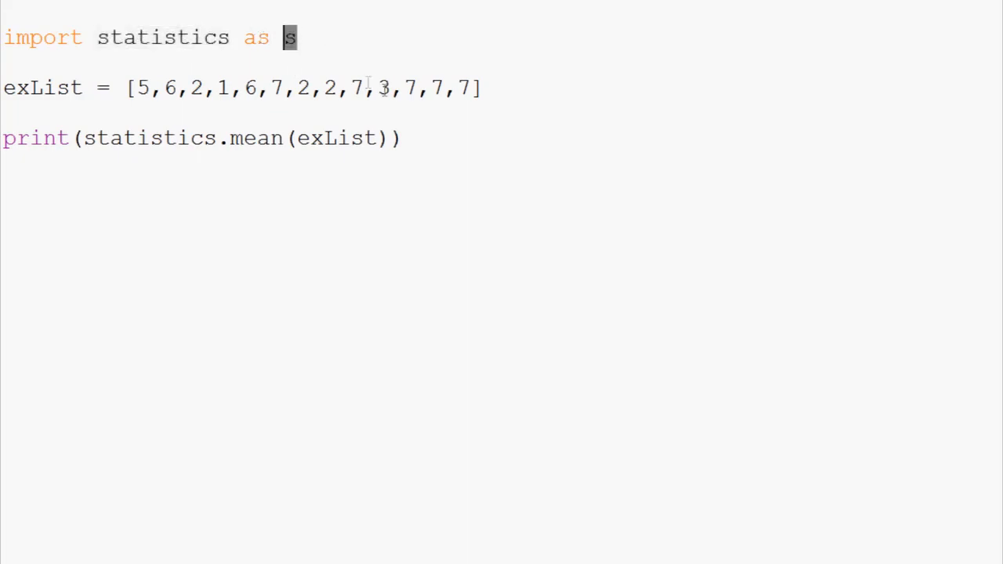
- Alias the import as s, change the print call to s.mean(exList) and run it to get 4.769230769230769
{"action": "double_click", "coordinate": [163, 37]}
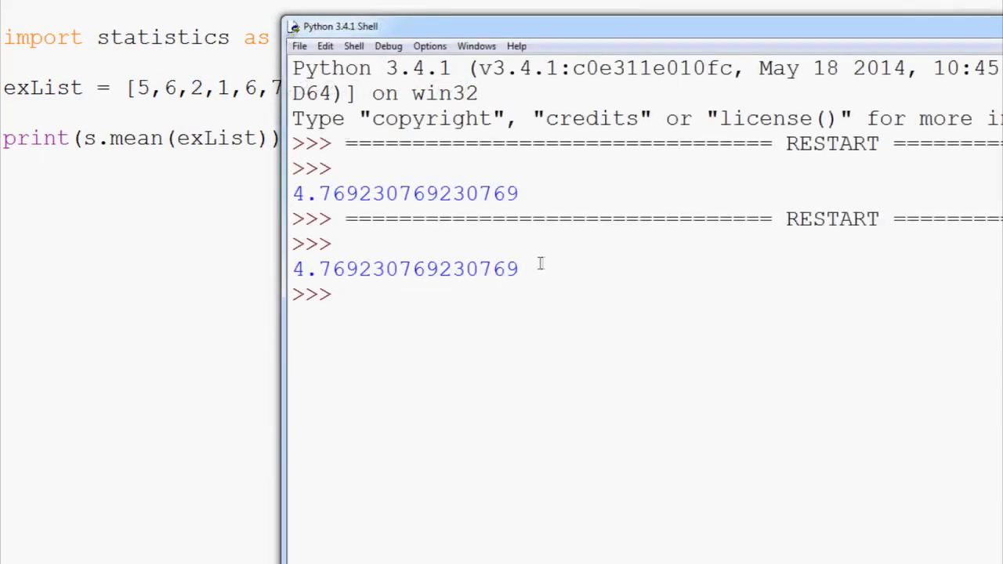
- Return from the shell output to the script editor window
{"action": "double_click", "coordinate": [404, 269]}
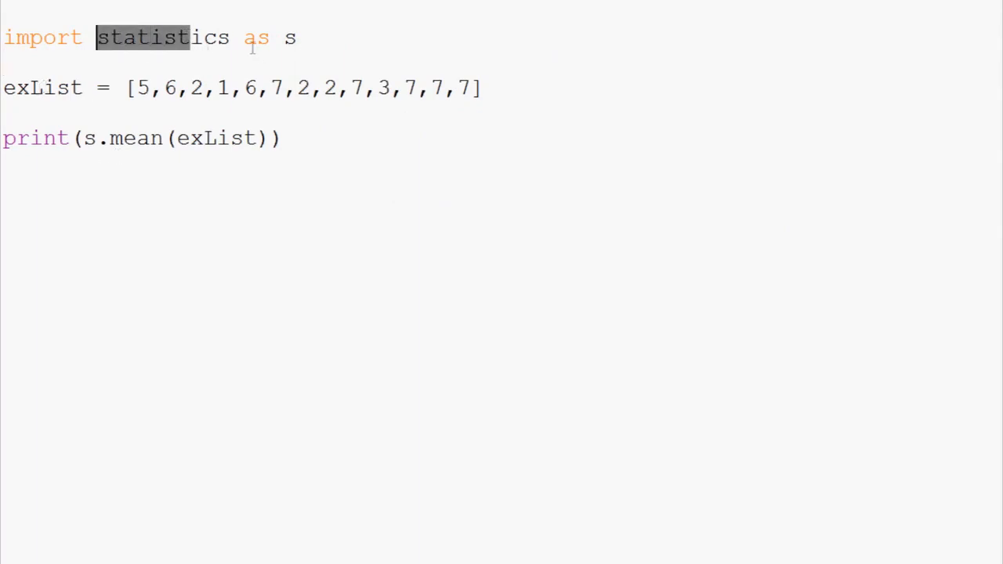
- Comment out the alias import and print lines and write 'from statistics import mean' on the top line
{"action": "double_click", "coordinate": [136, 137]}
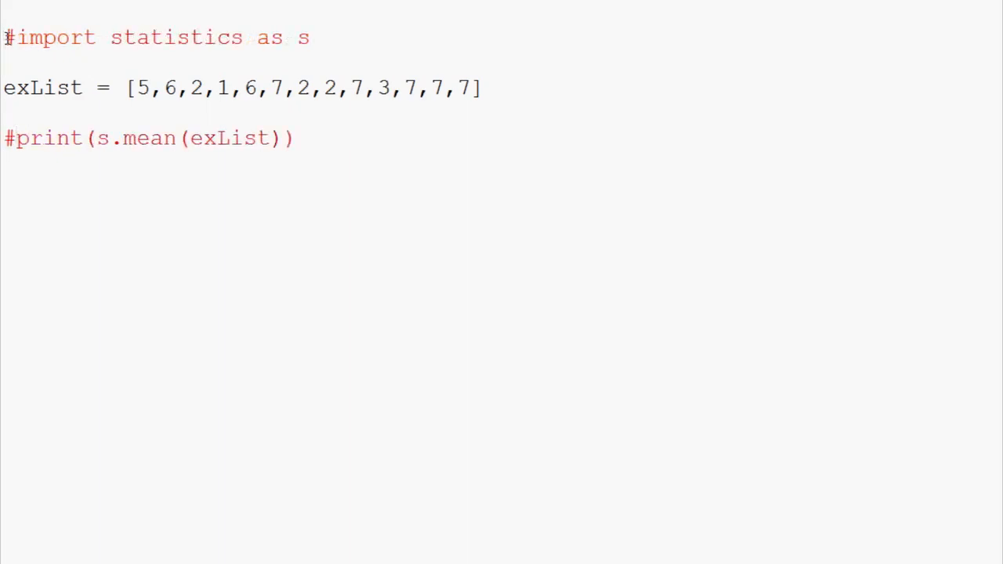
{"action": "type", "text": "fr"}
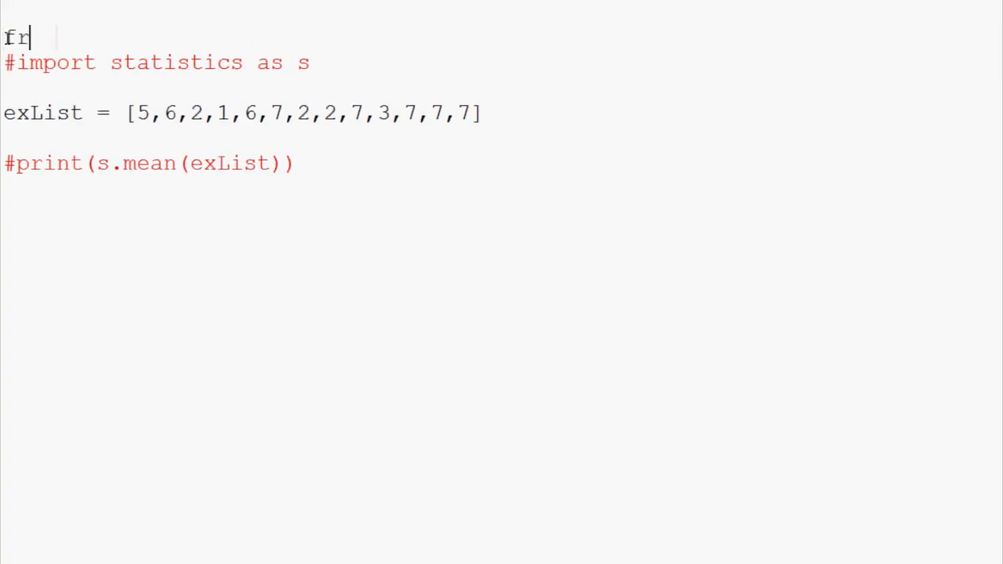
{"action": "type", "text": "om statistics"}
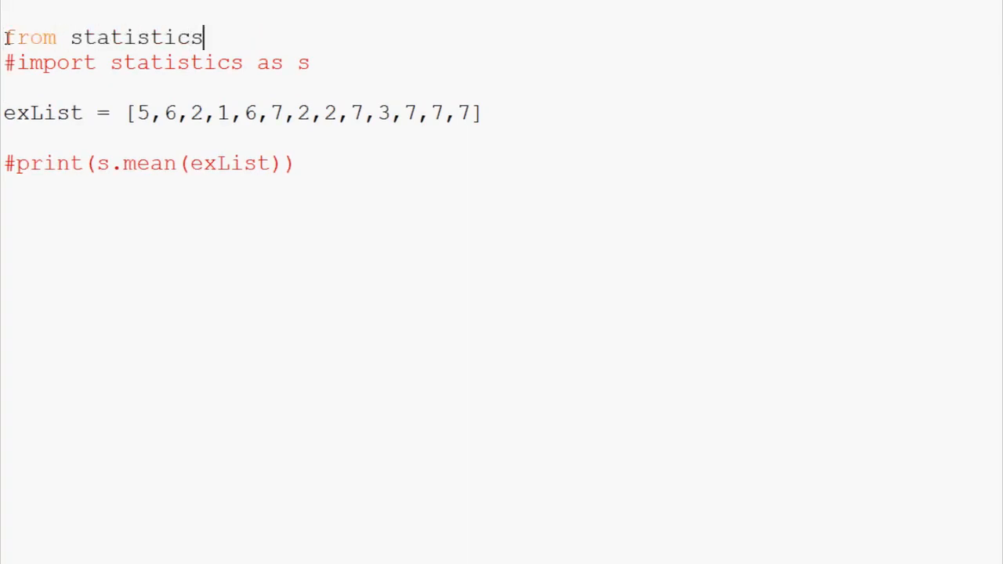
{"action": "type", "text": "import mea"}
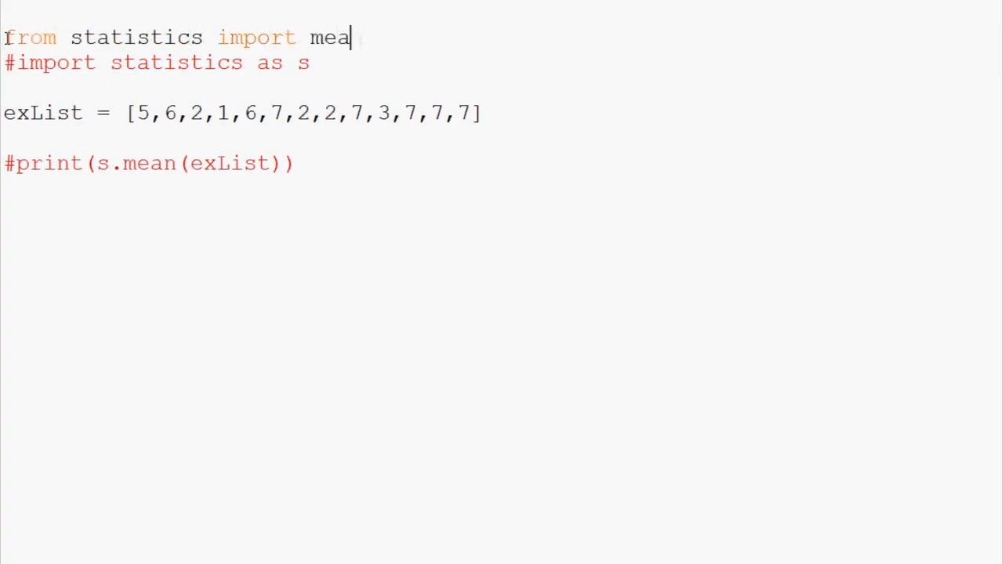
{"action": "type", "text": "n"}
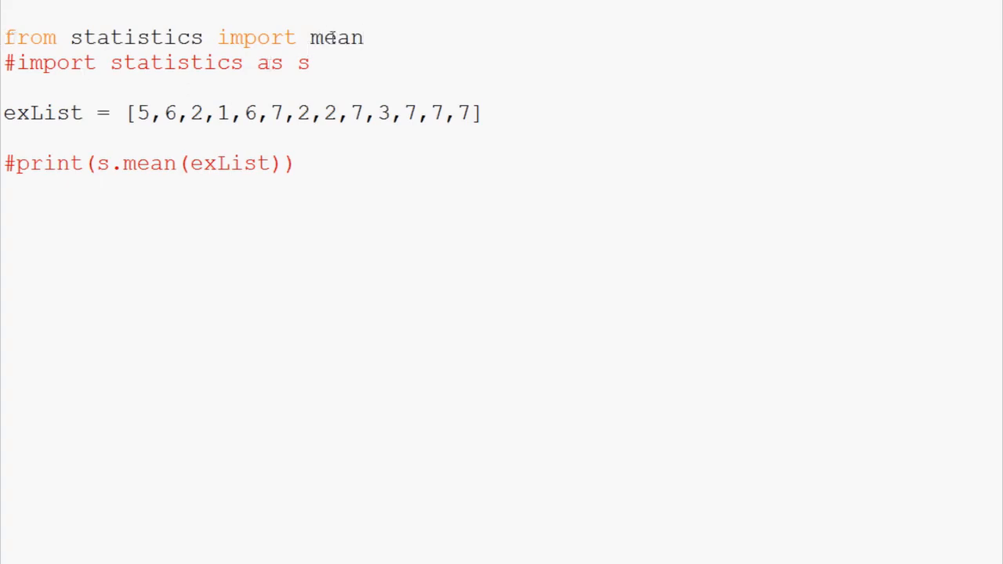
- Highlight mean and statistics in the new from-import line, then move to the end of the commented print line
{"action": "double_click", "coordinate": [335, 38]}
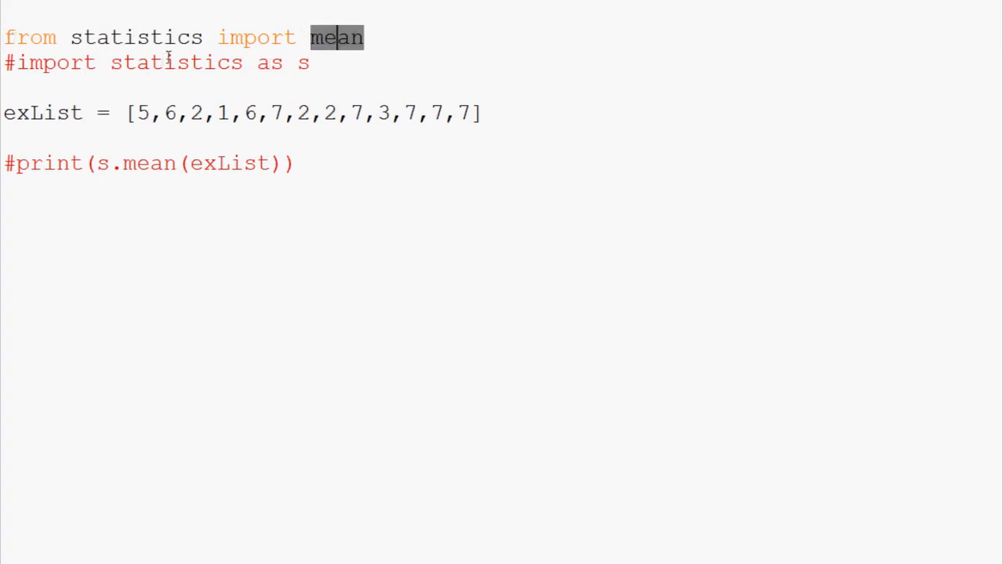
{"action": "double_click", "coordinate": [136, 38]}
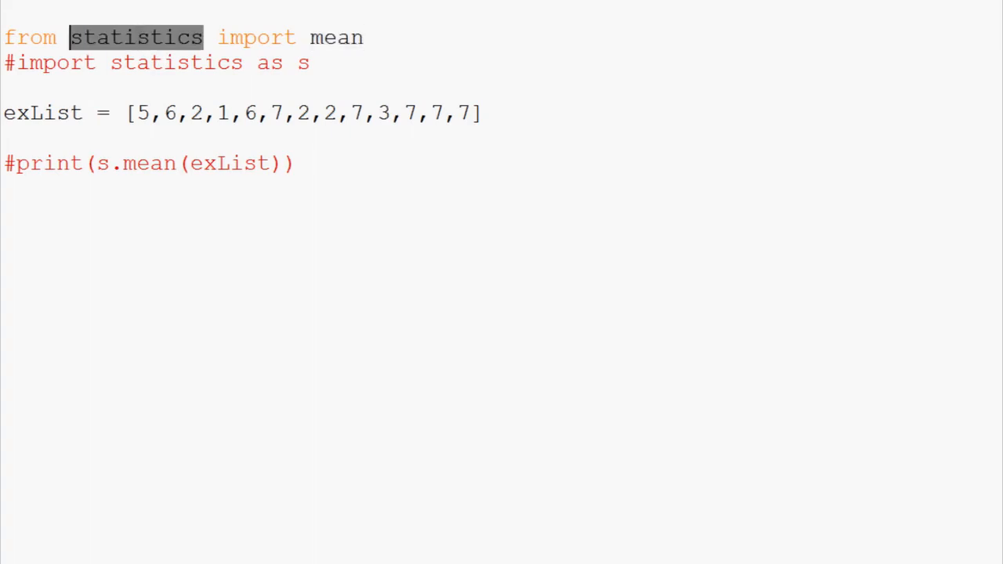
{"action": "left_click", "coordinate": [296, 163]}
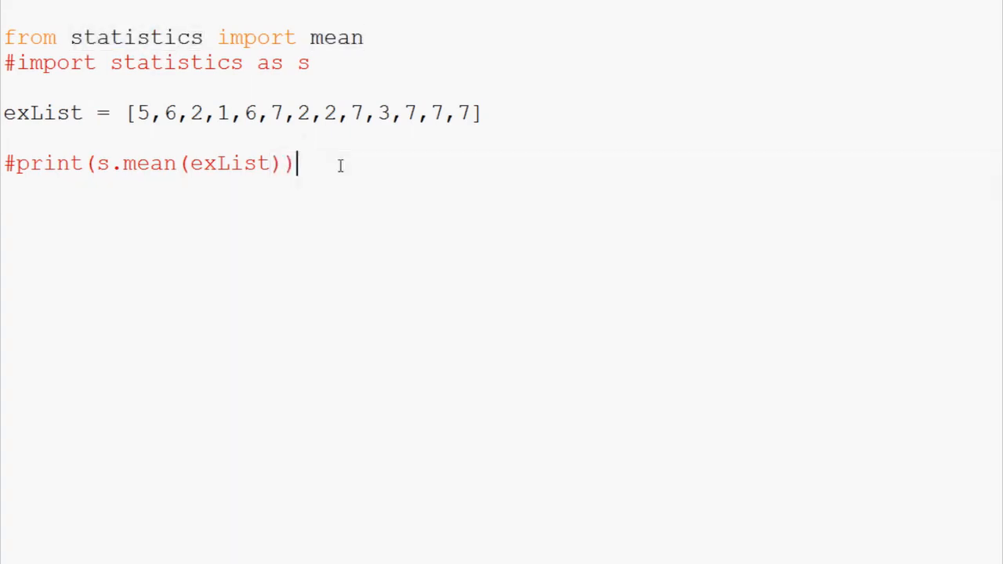
- Write a new print(mean(exList)) line calling mean directly, then start a new line
{"action": "type", "text": "pri"}
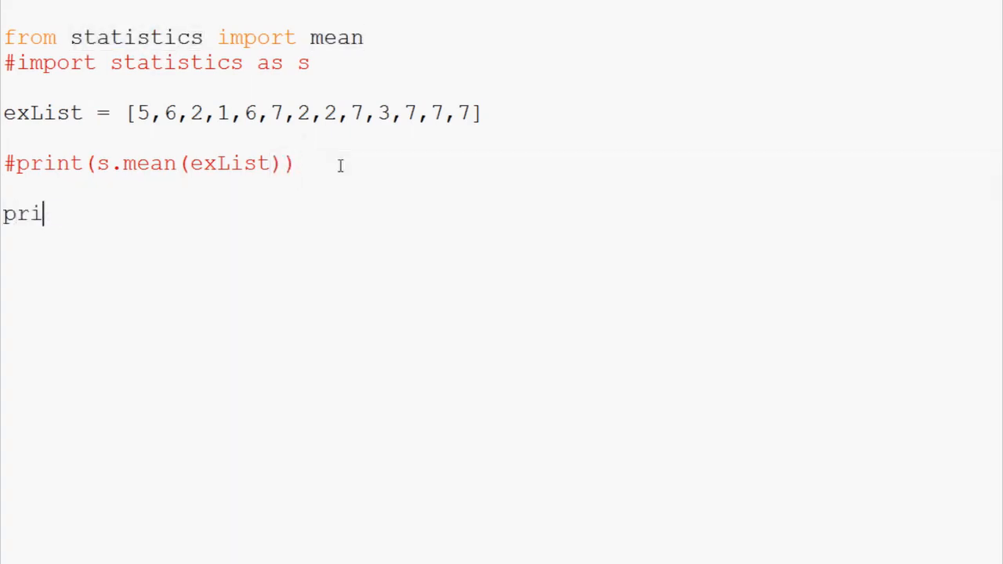
{"action": "type", "text": "nt(mean)"}
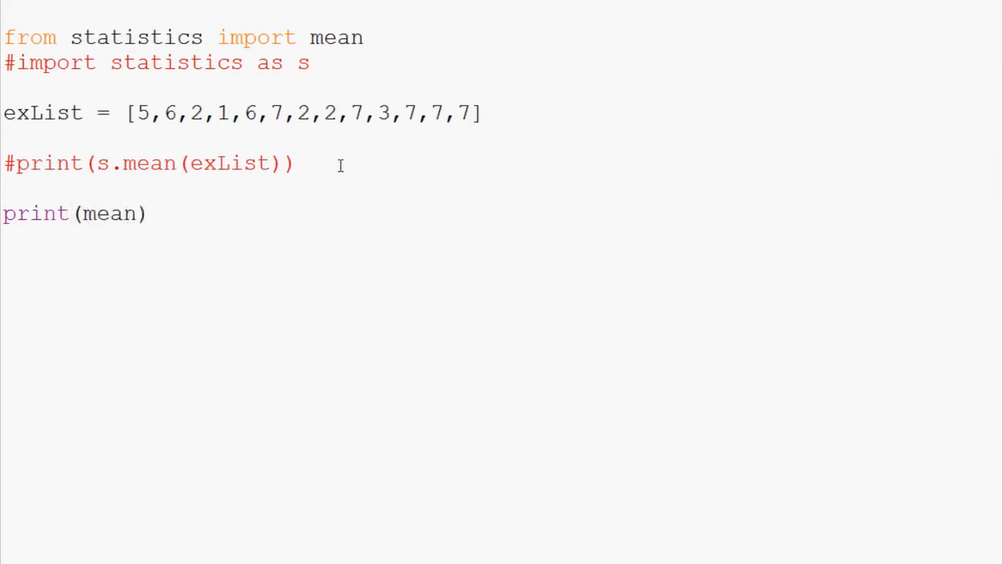
{"action": "type", "text": "(exList))"}
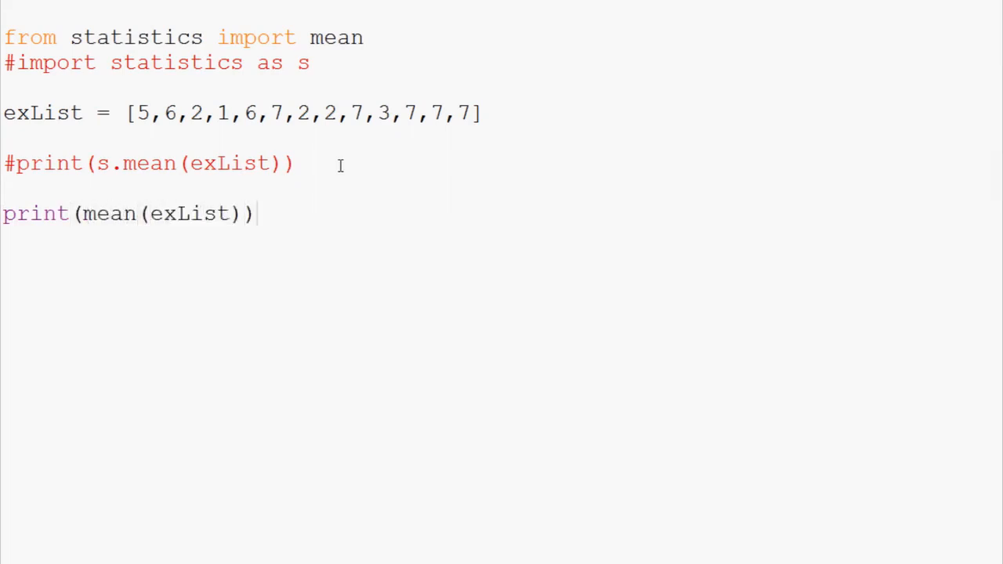
{"action": "key", "text": "F5"}
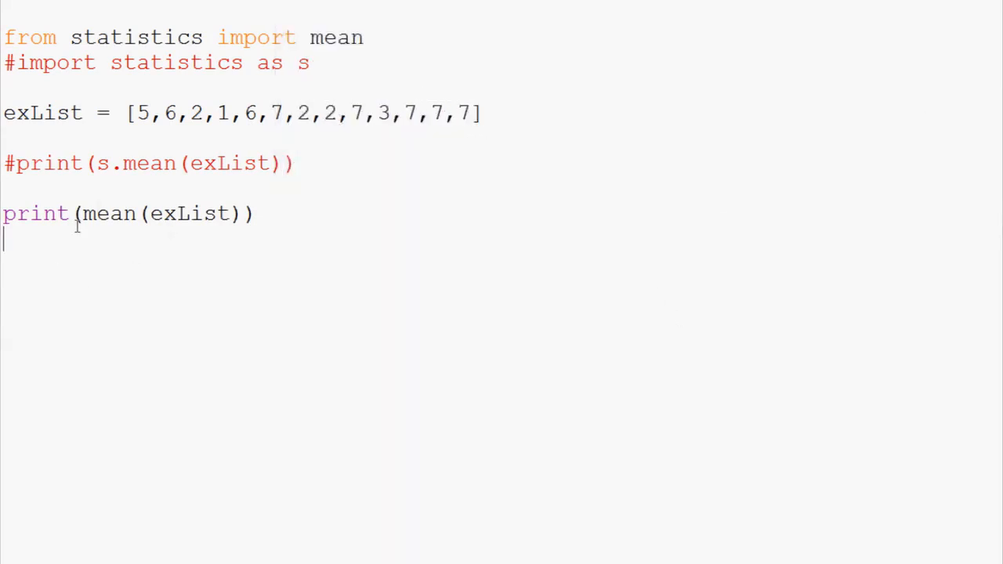
- Highlight mean inside the print call and sketch a trial 'def mean(' to show the name clash
{"action": "left_click", "coordinate": [81, 213]}
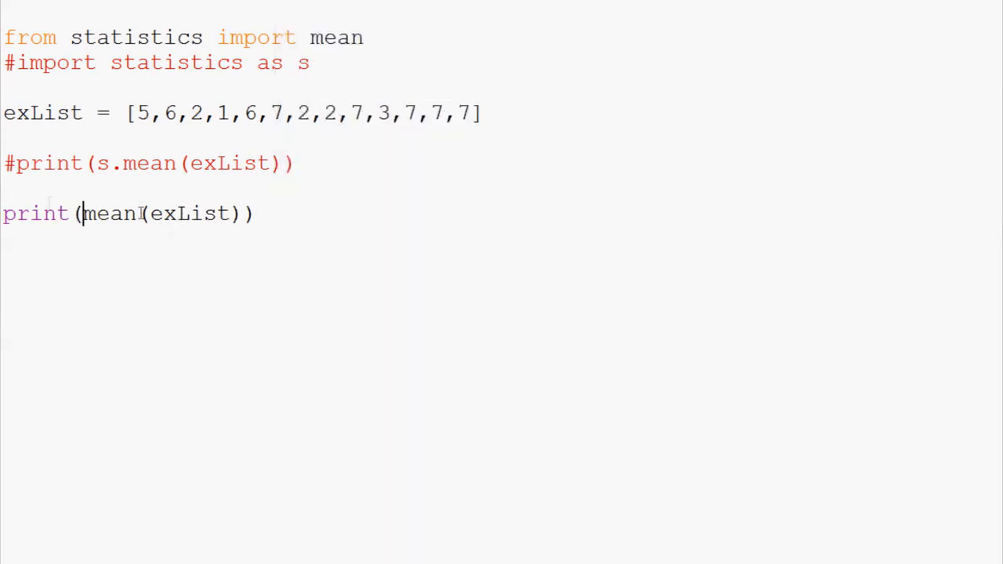
{"action": "double_click", "coordinate": [108, 213]}
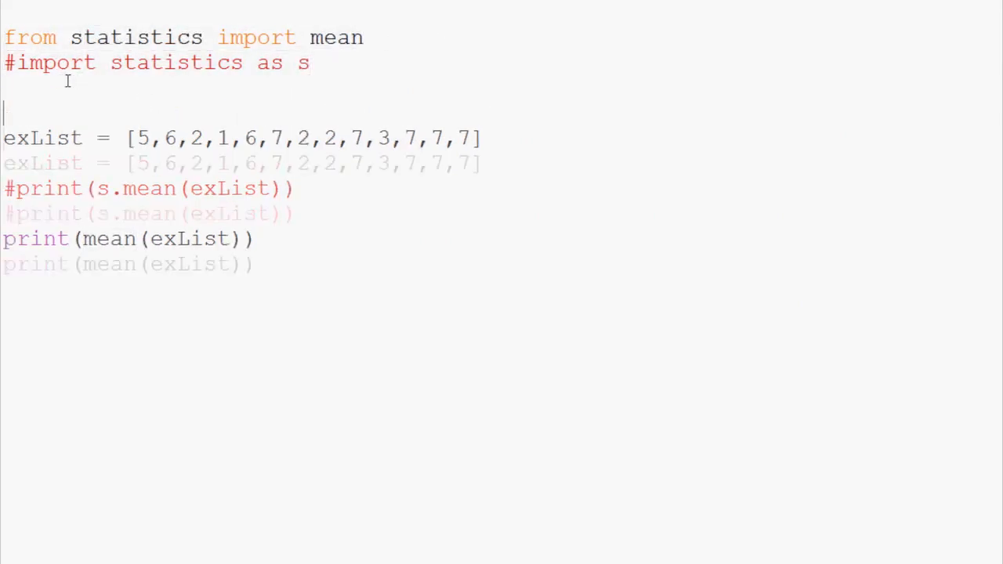
{"action": "type", "text": "def mean("}
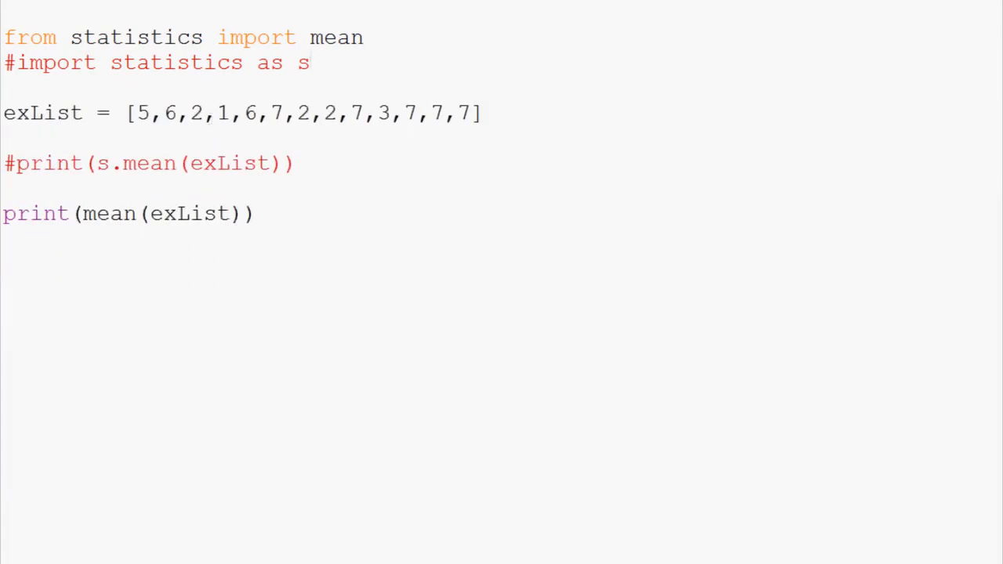
{"action": "mouse_move", "coordinate": [436, 436]}
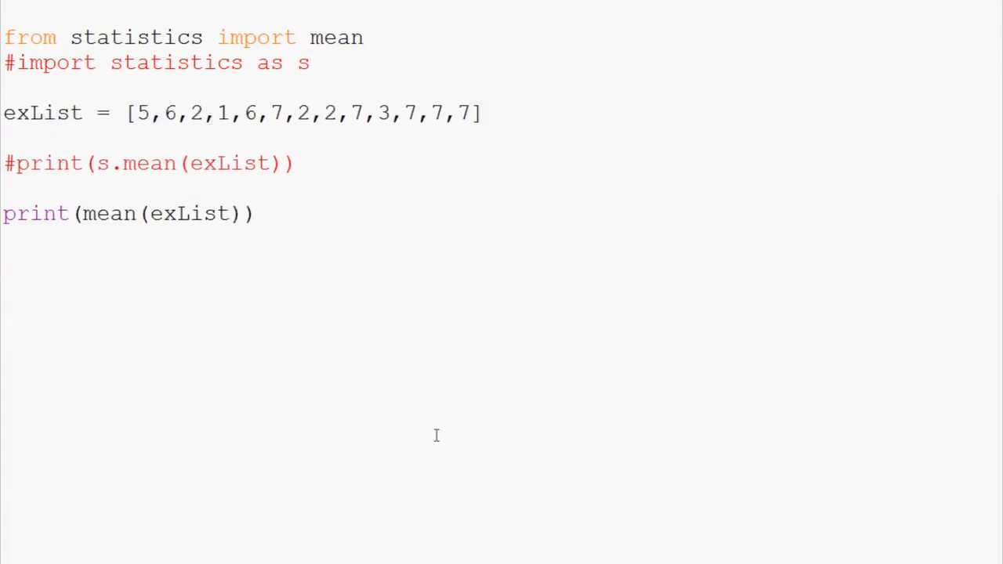
- Try 'as m' on the from-import line with m(exList) in print, then drop the alias and add a comma after mean
{"action": "left_click", "coordinate": [305, 63]}
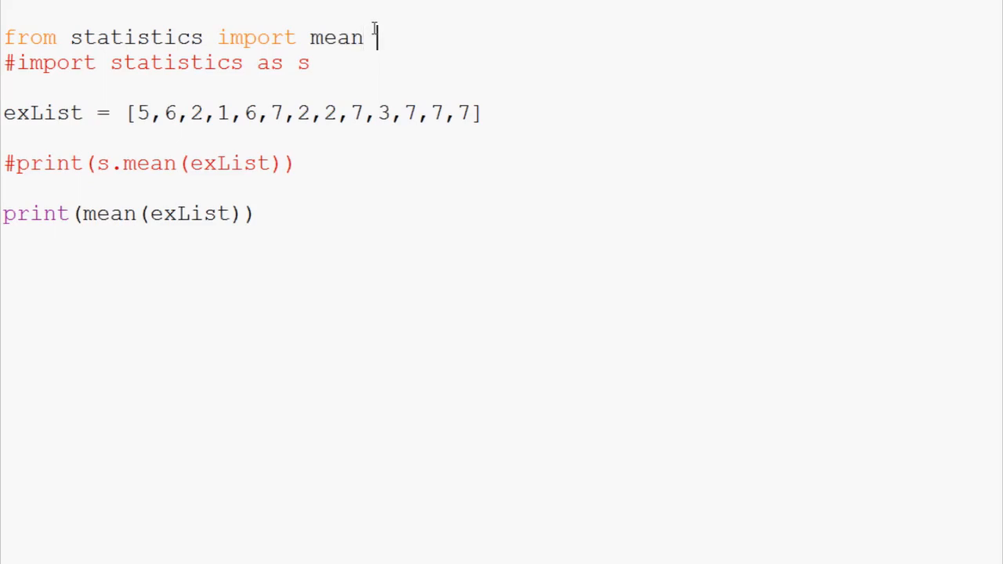
{"action": "type", "text": "as m"}
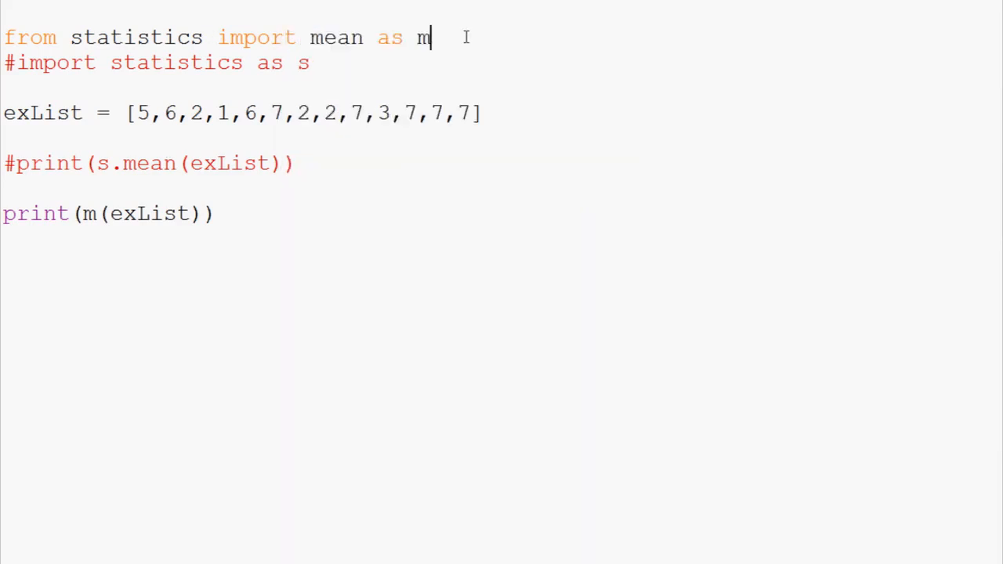
{"action": "key", "text": "BackSpace"}
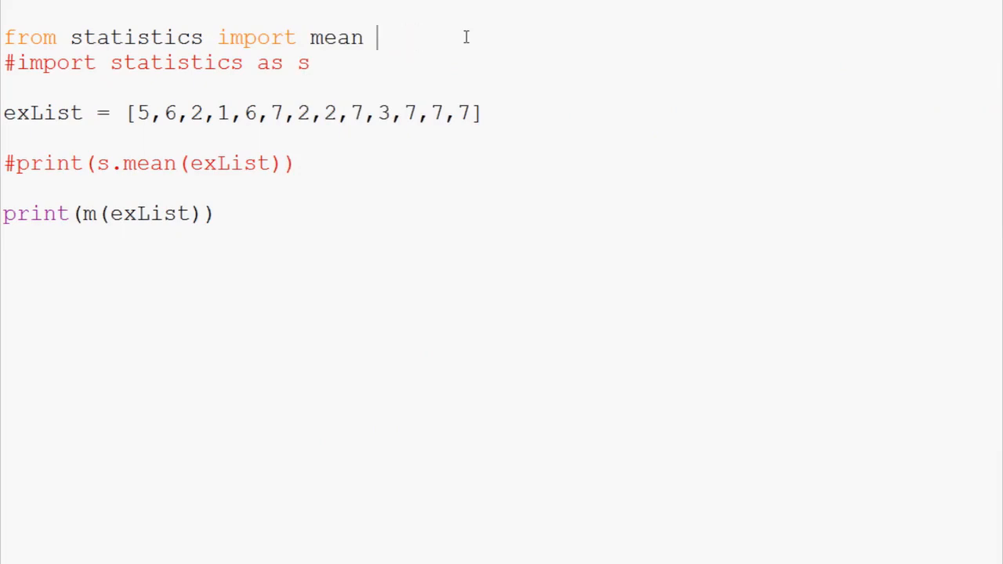
{"action": "type", "text": ","}
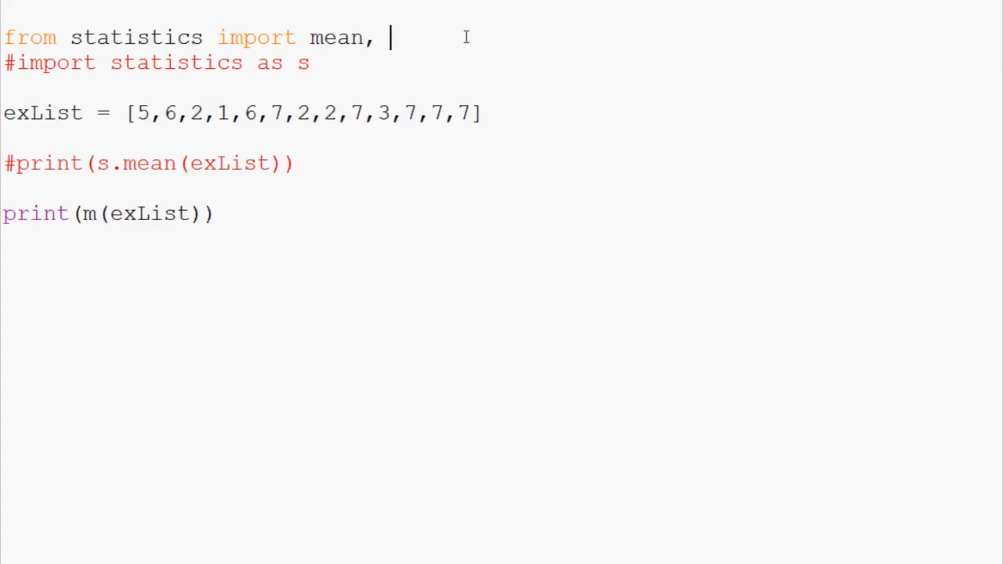
- Import stdev alongside mean and add a print(stdev(exList)) line below print(mean(exList))
{"action": "type", "text": "stdev"}
{"action": "left_click", "coordinate": [108, 215]}
{"action": "type", "text": "ean"}
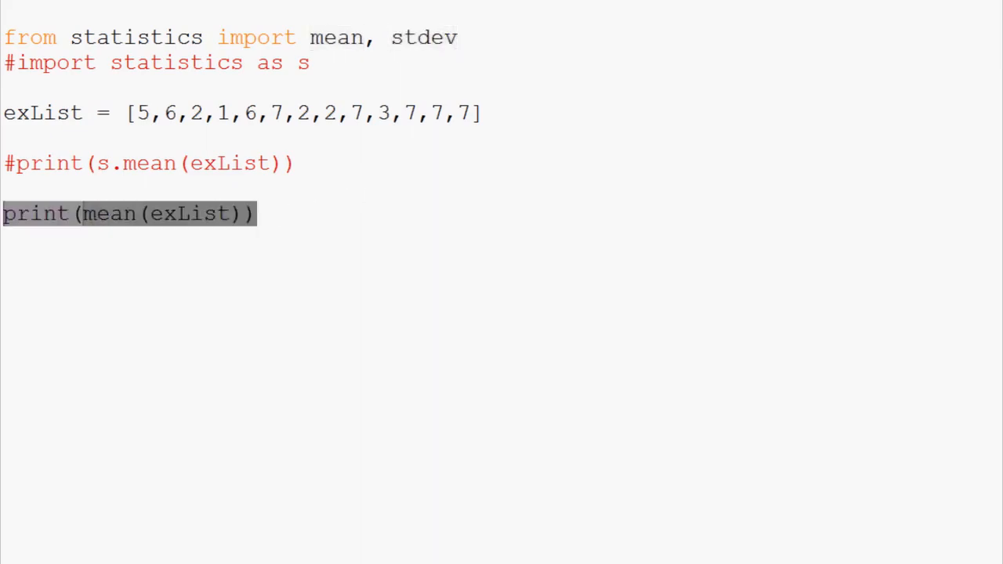
{"action": "left_click", "coordinate": [259, 213]}
{"action": "type", "text": "print(std(exList"}
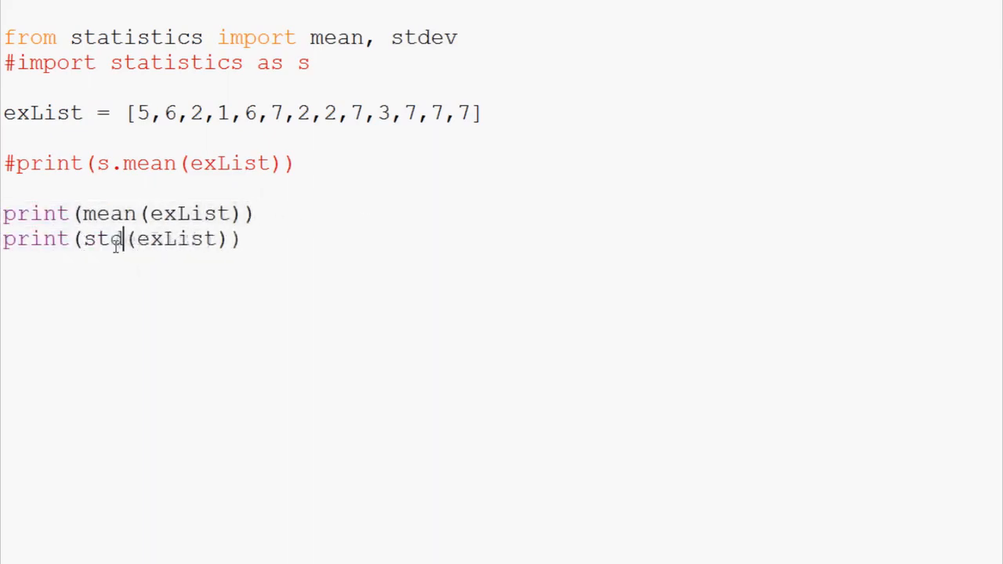
{"action": "type", "text": "ev"}
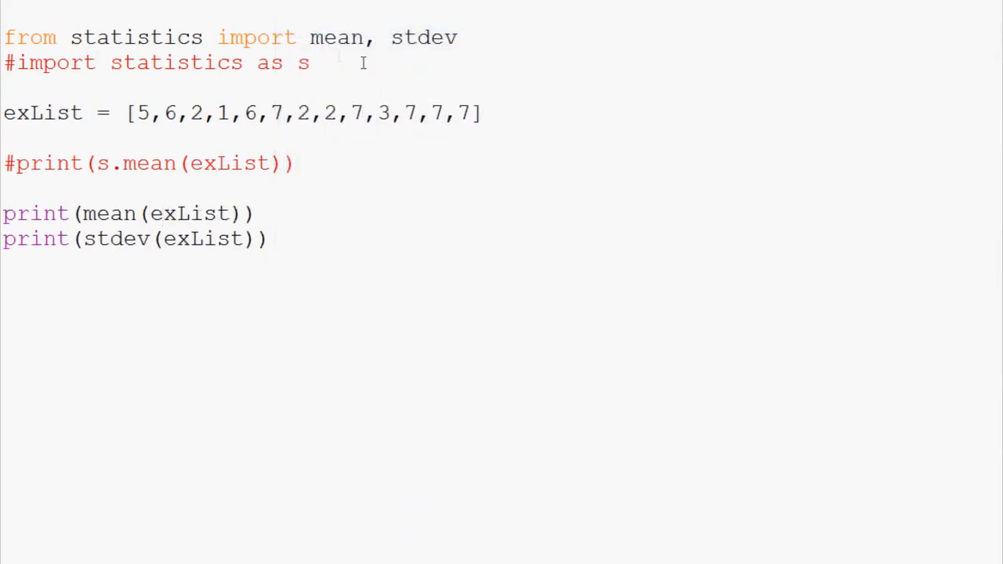
- Alias mean as m and stdev as s on the import line and make the print lines call m(exList) and s(exList)
{"action": "left_click", "coordinate": [310, 63]}
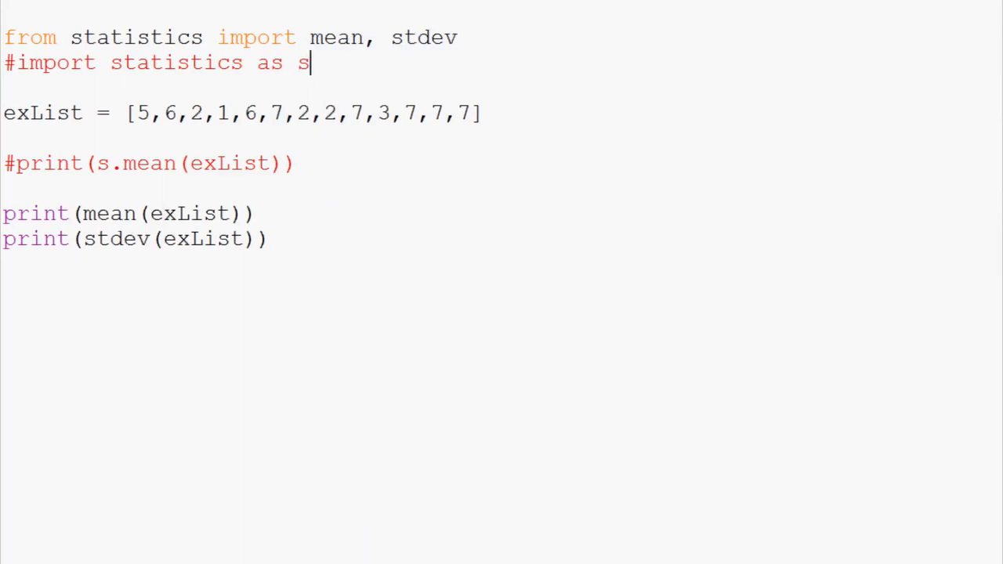
{"action": "key", "text": "F5"}
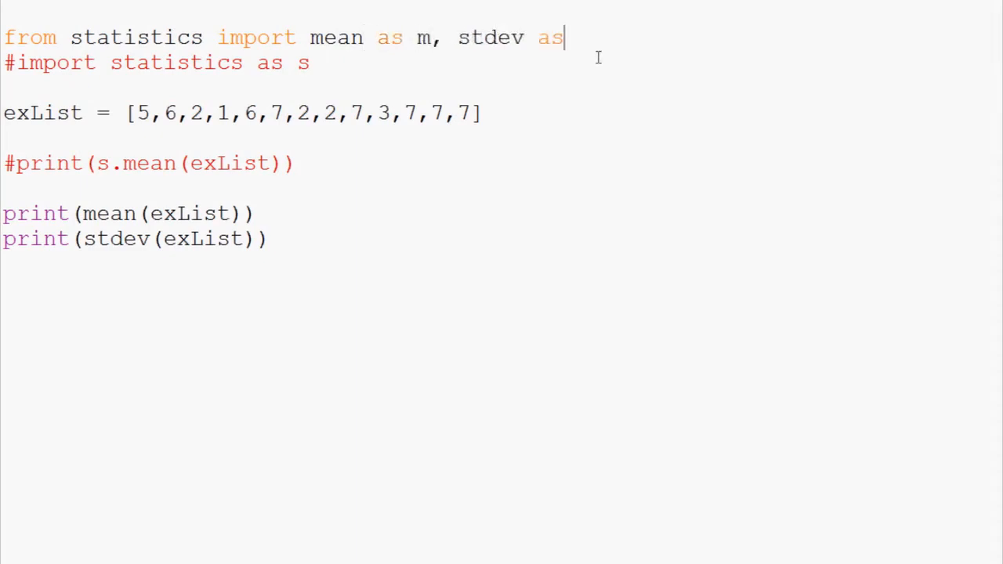
{"action": "type", "text": "s"}
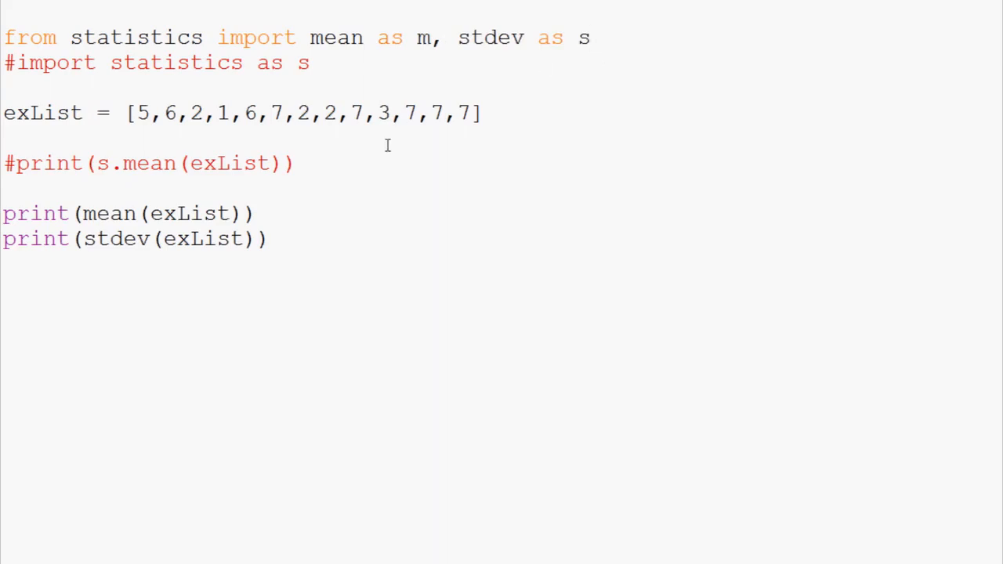
{"action": "double_click", "coordinate": [106, 213]}
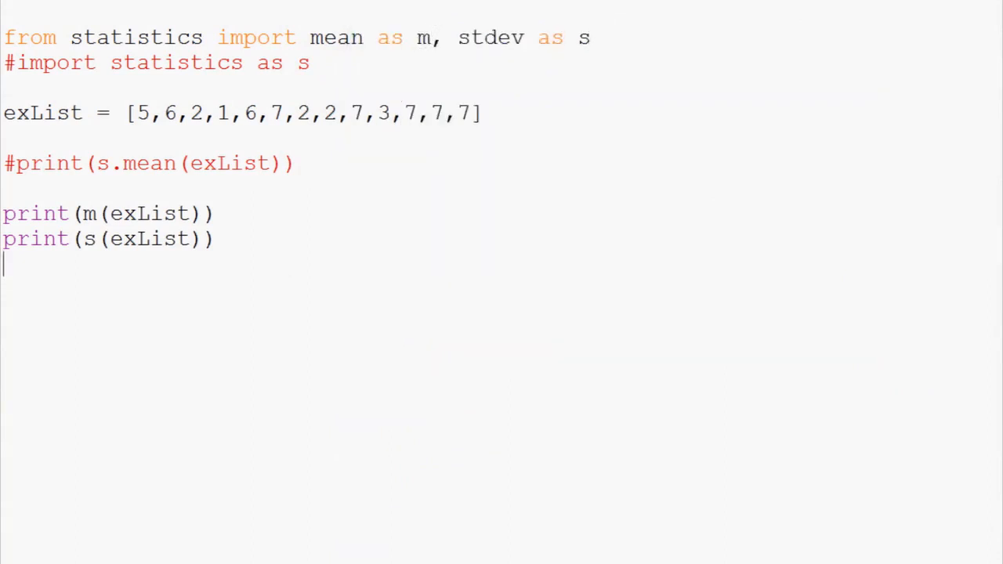
{"action": "mouse_move", "coordinate": [266, 245]}
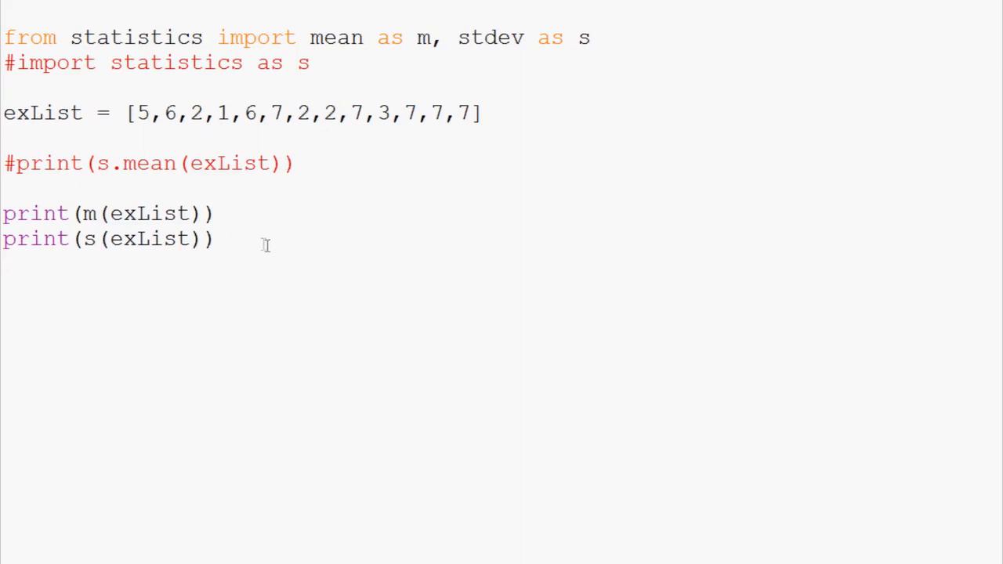
- Insert a blank line, write and delete a trial 'import statistics', and comment out the aliased from-import line
{"action": "left_click", "coordinate": [3, 37]}
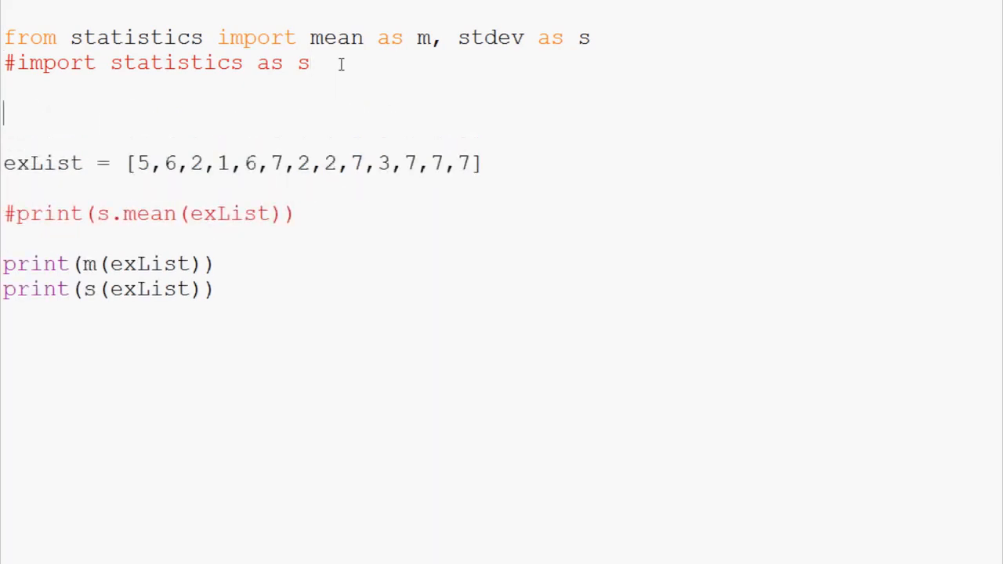
{"action": "type", "text": "import statisti"}
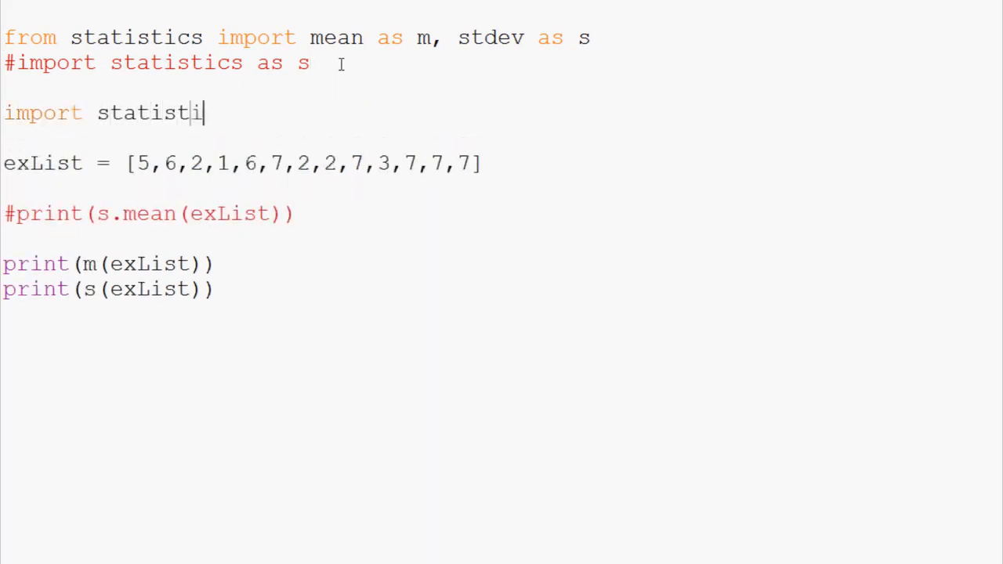
{"action": "type", "text": "cs"}
{"action": "left_click", "coordinate": [298, 37]}
{"action": "type", "text": "#"}
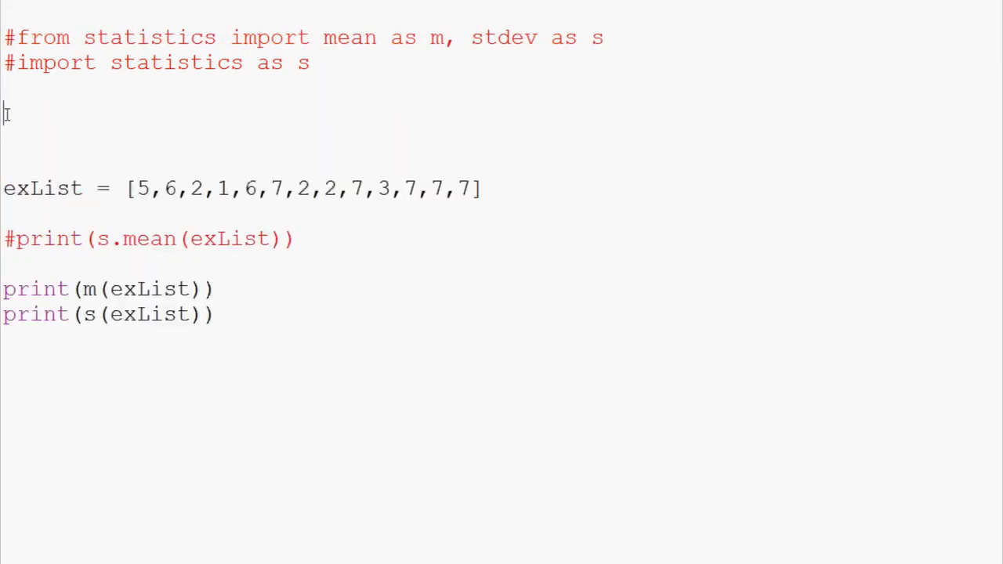
- Write 'from statistics import *' on the blank line and highlight the wildcard asterisk
{"action": "type", "text": "from statist"}
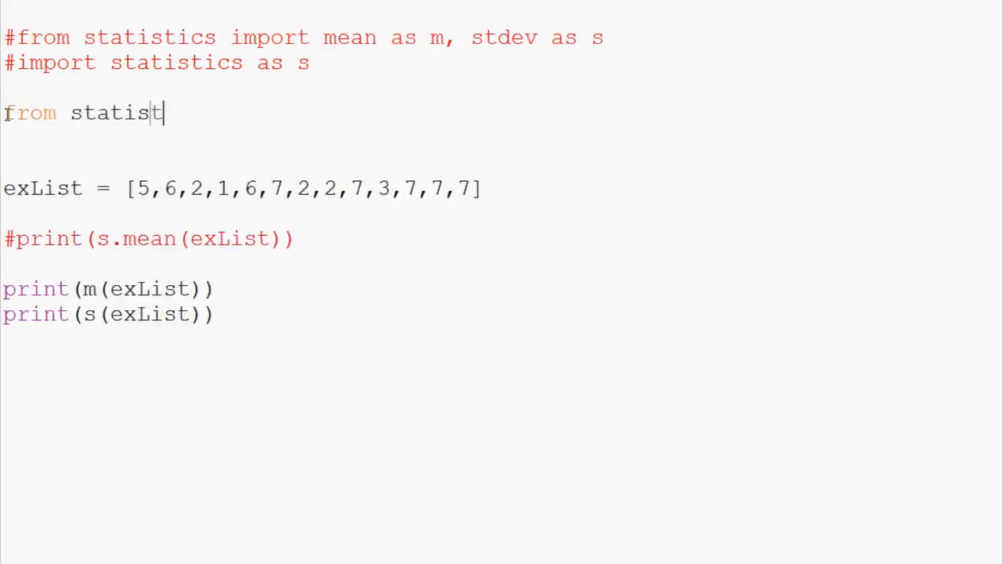
{"action": "type", "text": "ics import *"}
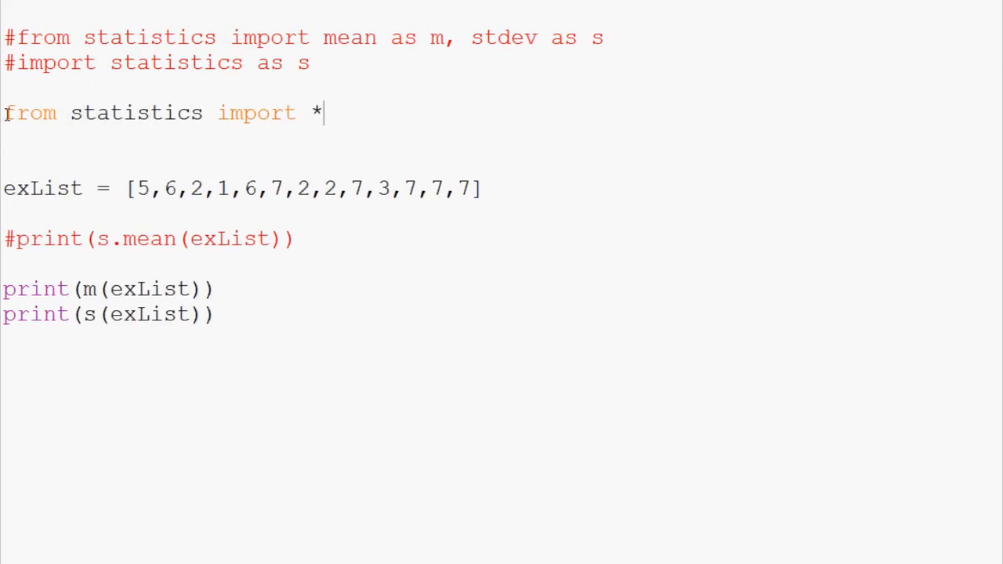
{"action": "double_click", "coordinate": [315, 113]}
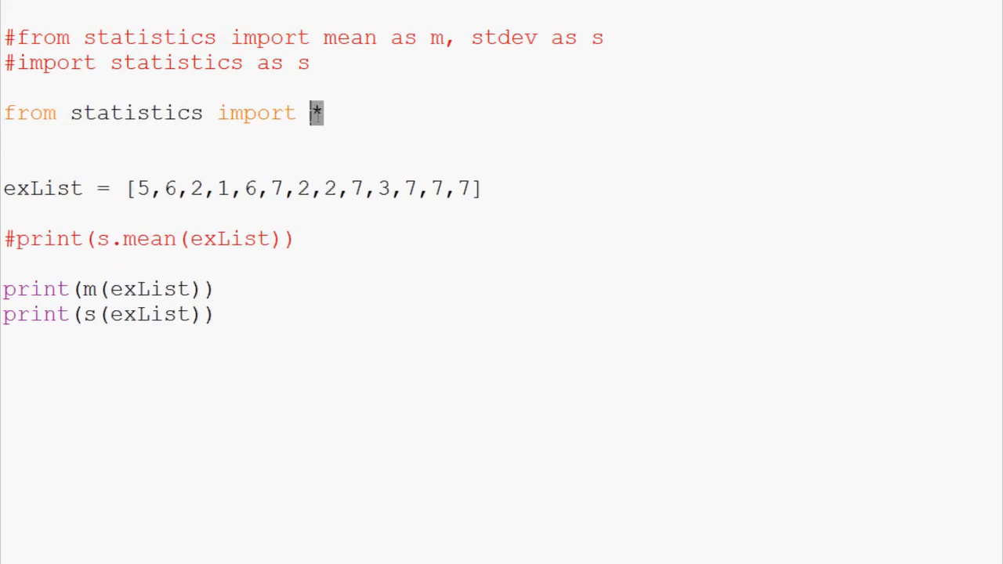
{"action": "mouse_move", "coordinate": [416, 106]}
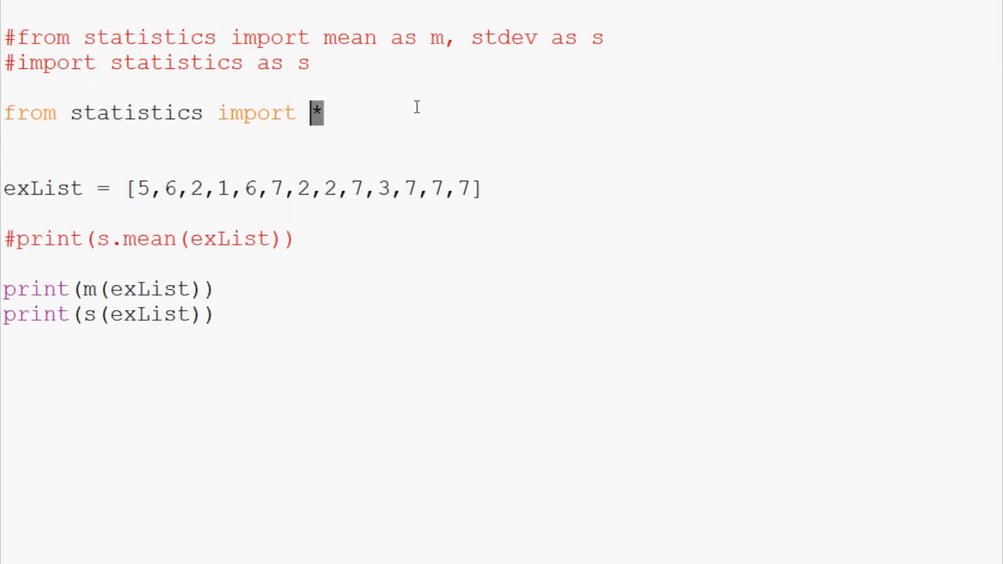
{"action": "mouse_move", "coordinate": [329, 138]}
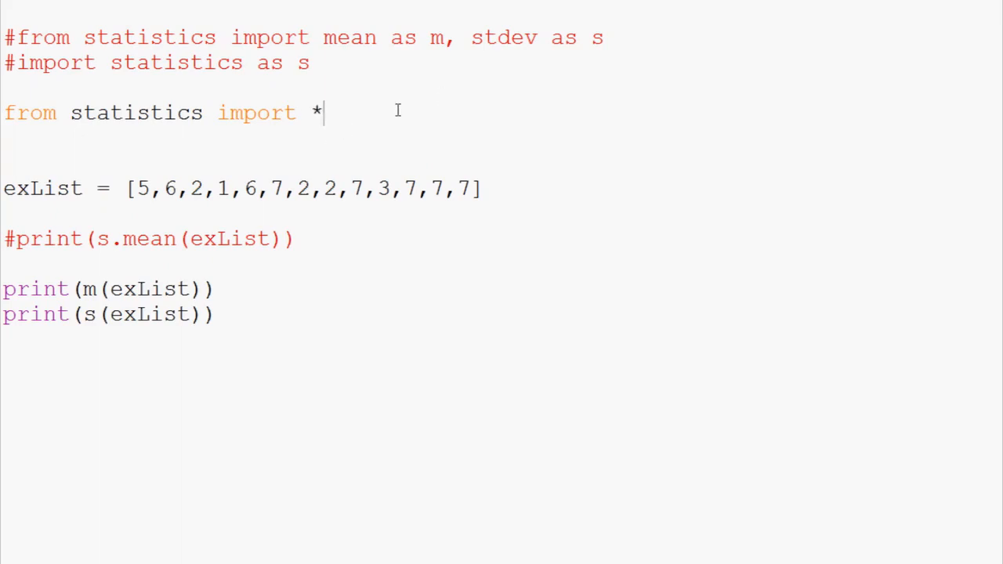
- Briefly replace * with mean,median,mode,stdev, restore the *, and revert the print calls to mean and stdev
{"action": "type", "text": "mean,"}
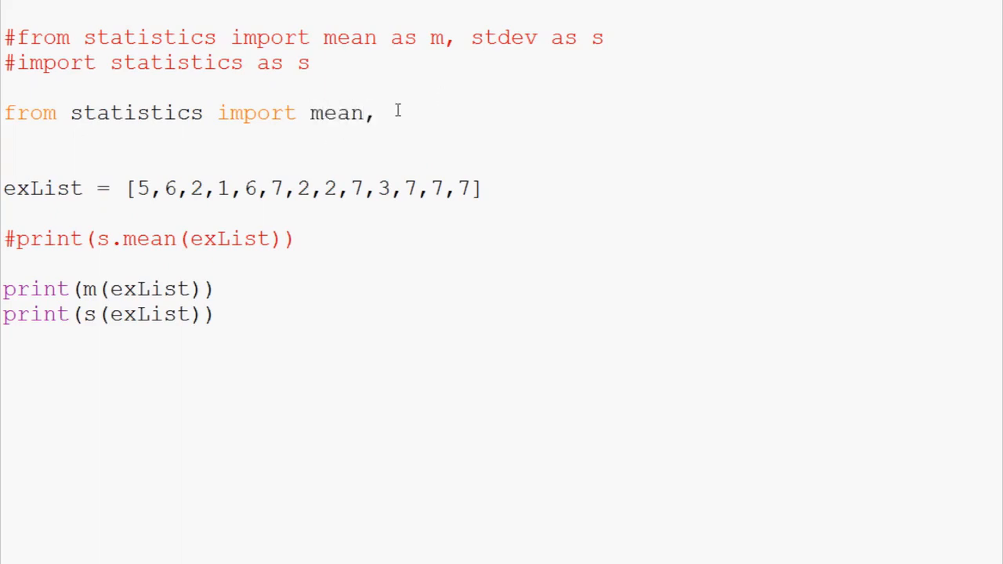
{"action": "type", "text": "median,mod"}
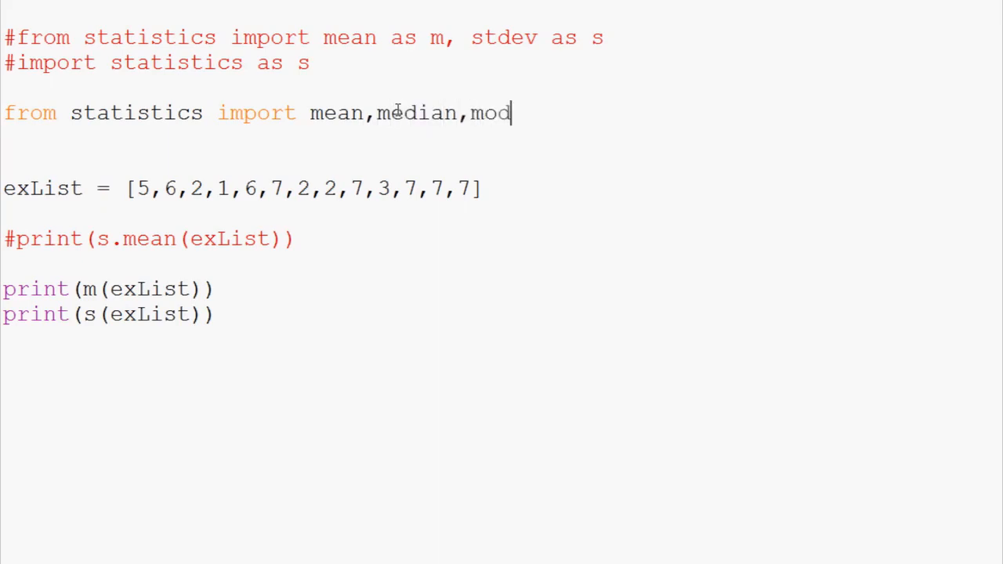
{"action": "type", "text": "e,stdev"}
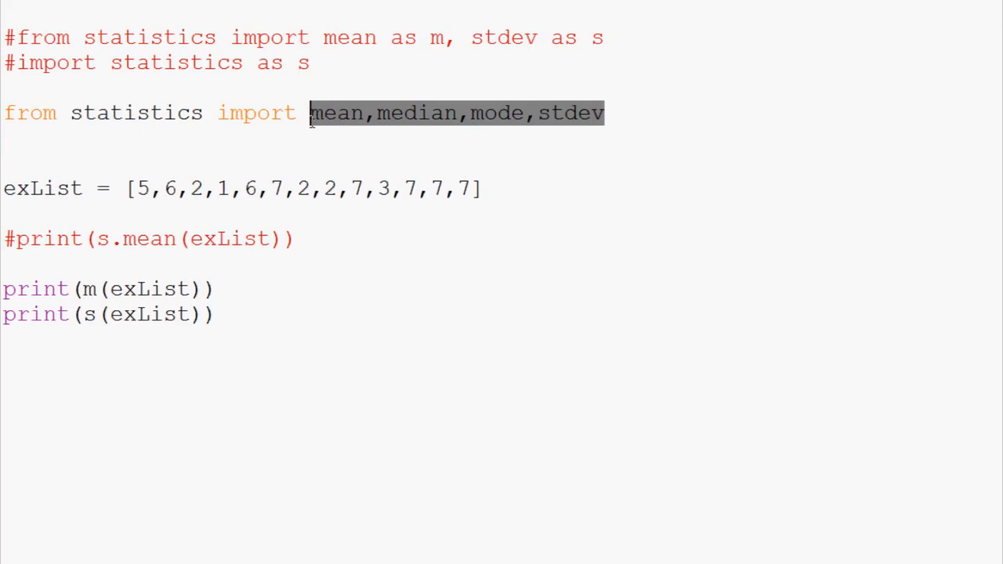
{"action": "type", "text": "*"}
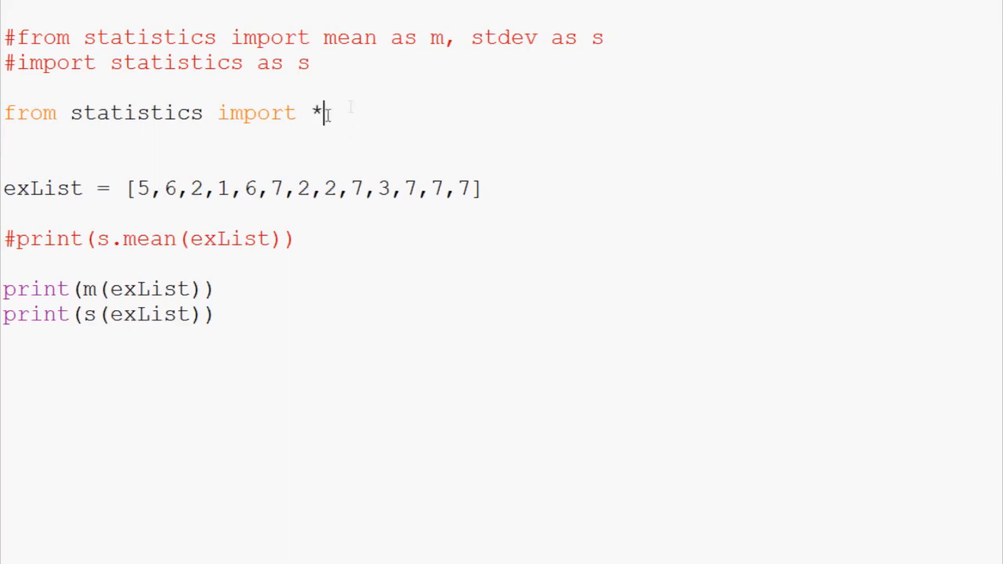
{"action": "double_click", "coordinate": [135, 113]}
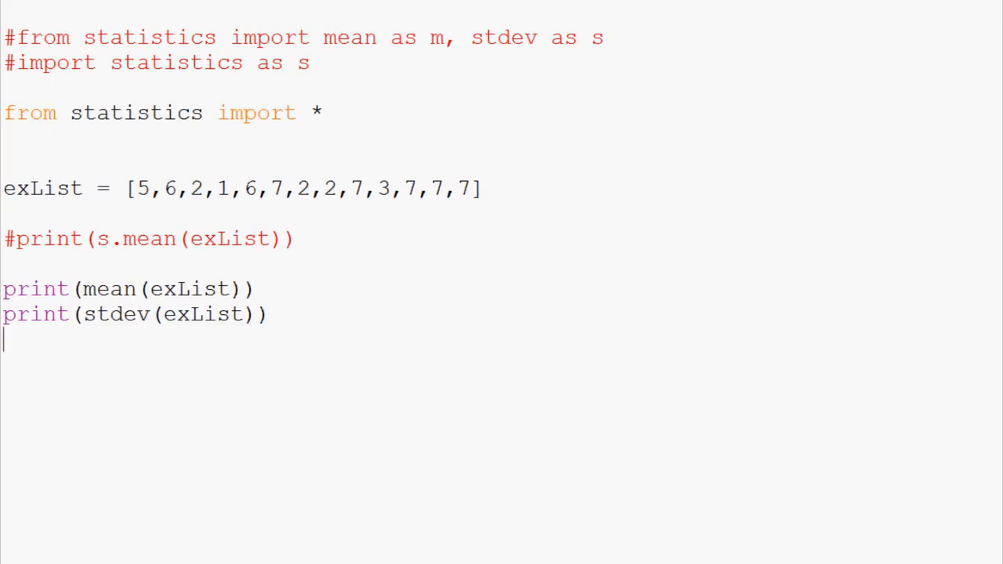
{"action": "left_click", "coordinate": [442, 38]}
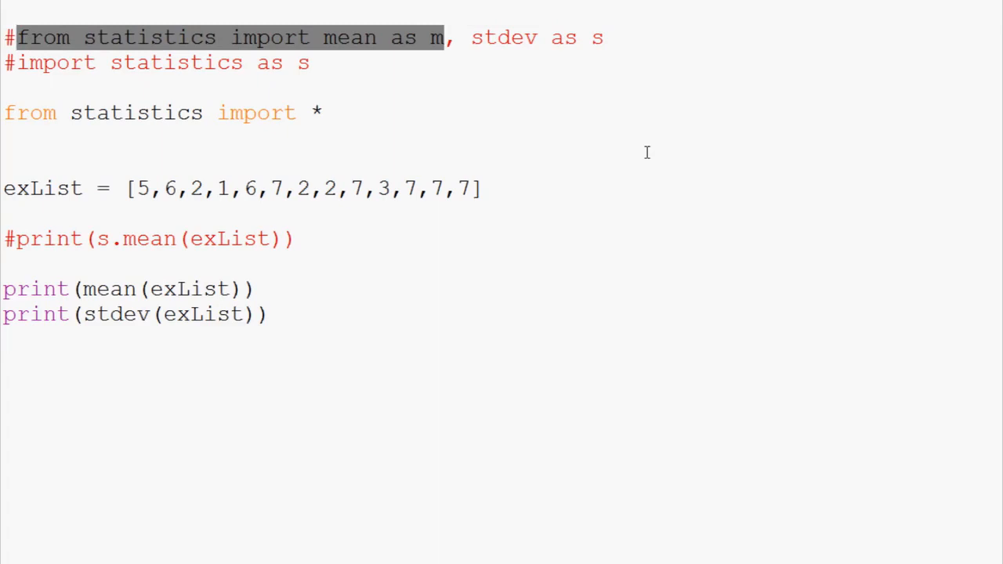
{"action": "left_click", "coordinate": [448, 37]}
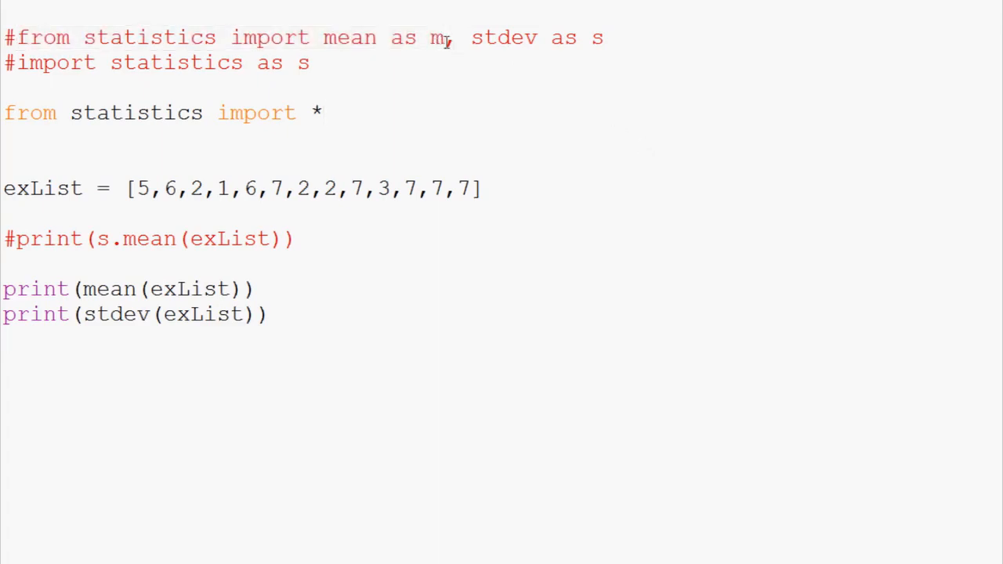
{"action": "left_click_drag", "start_coordinate": [451, 38], "coordinate": [604, 38]}
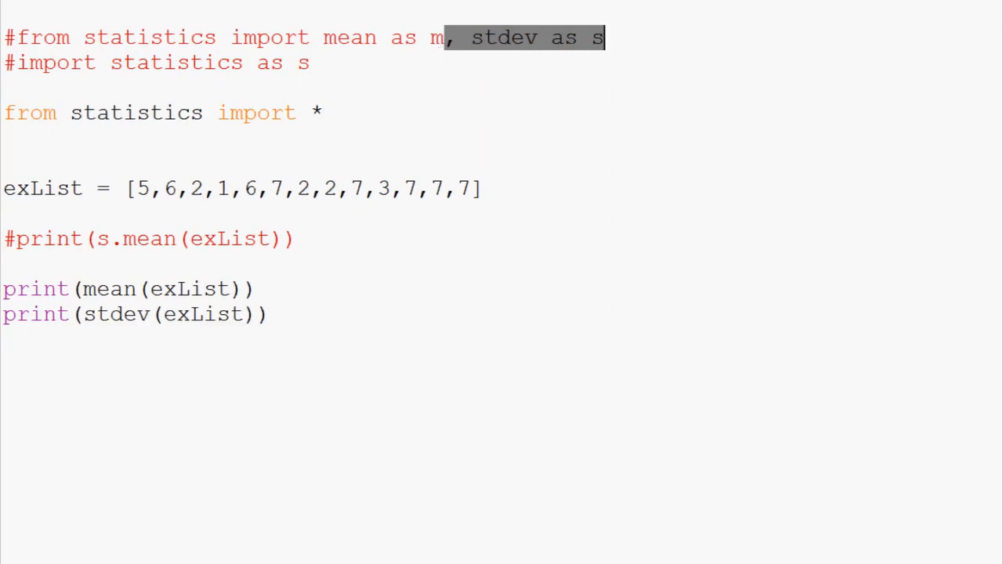
{"action": "left_click", "coordinate": [376, 63]}
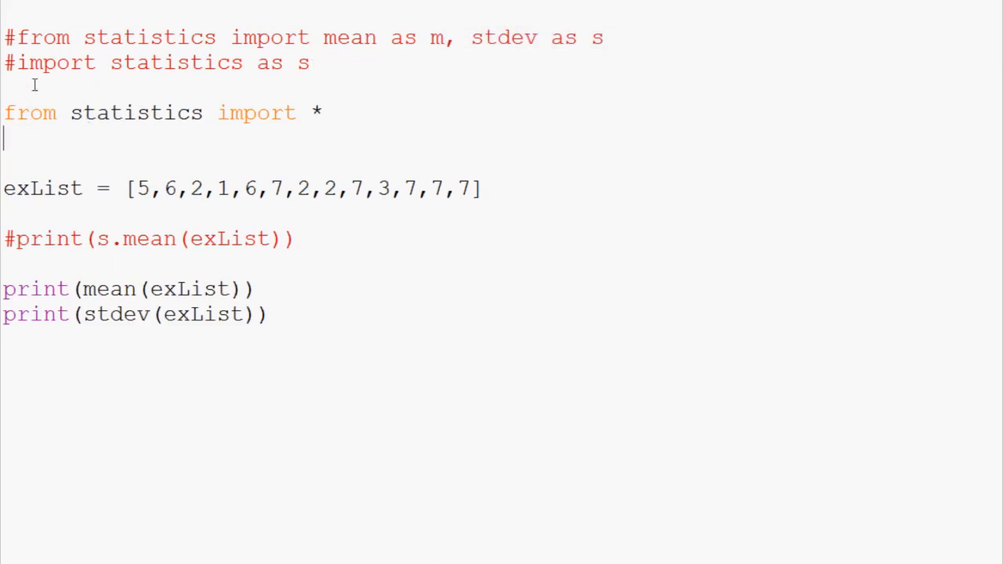
{"action": "mouse_move", "coordinate": [242, 104]}
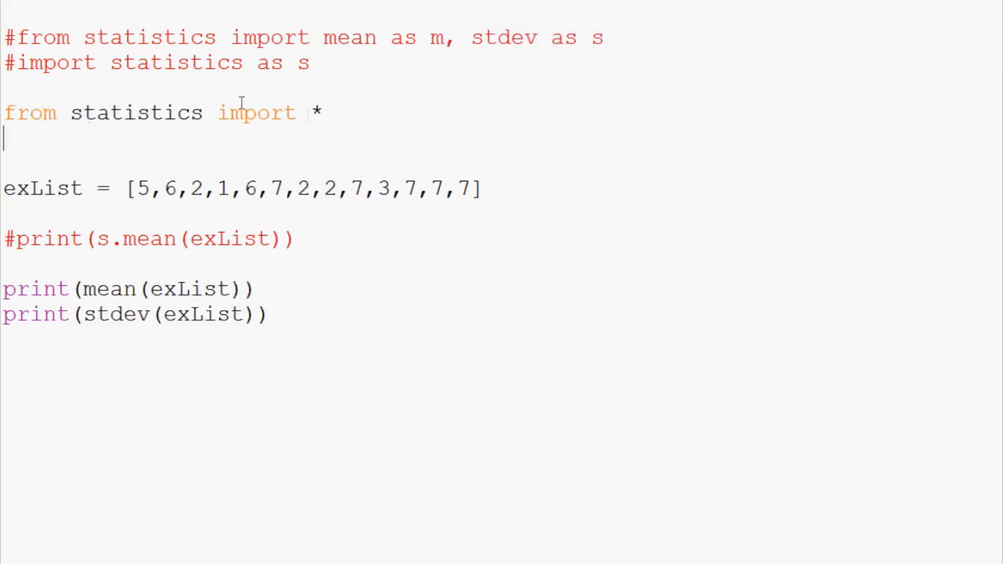
{"action": "double_click", "coordinate": [317, 113]}
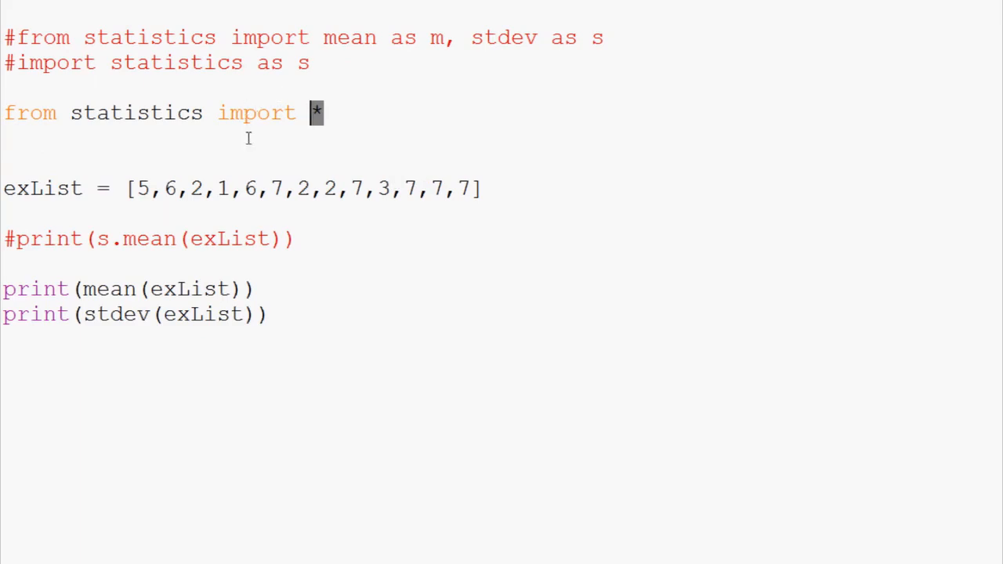
{"action": "mouse_move", "coordinate": [880, 84]}
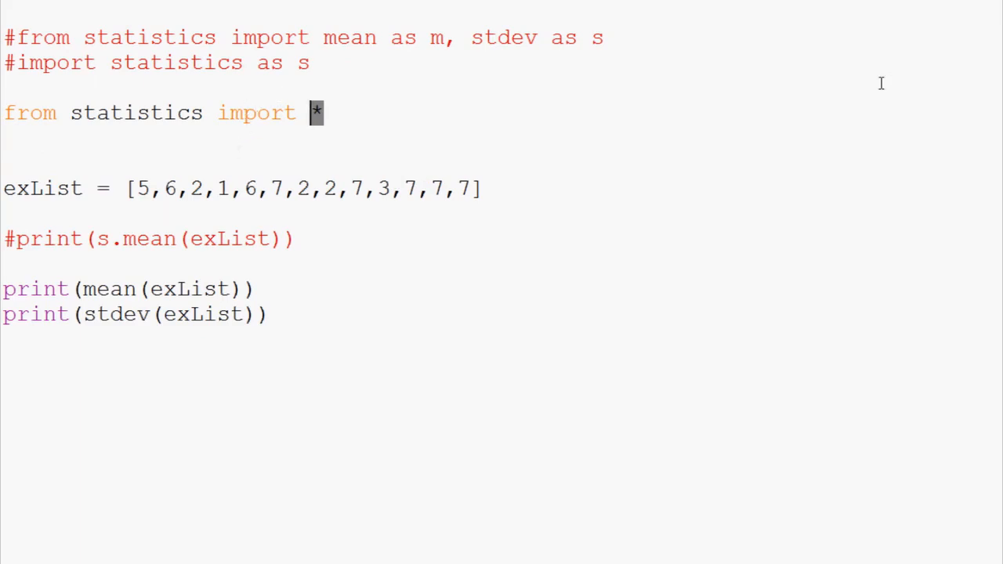
{"action": "left_click", "coordinate": [486, 188]}
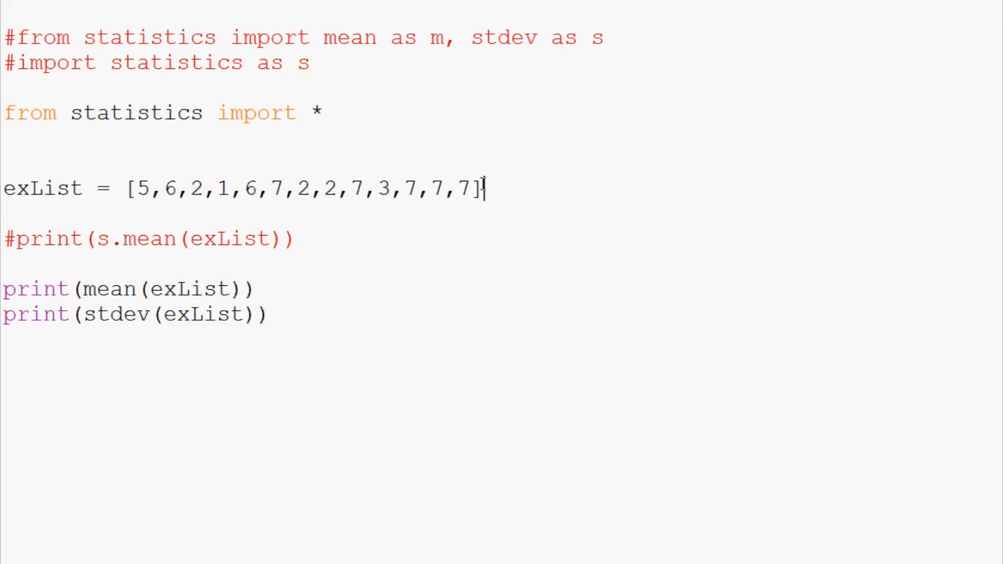